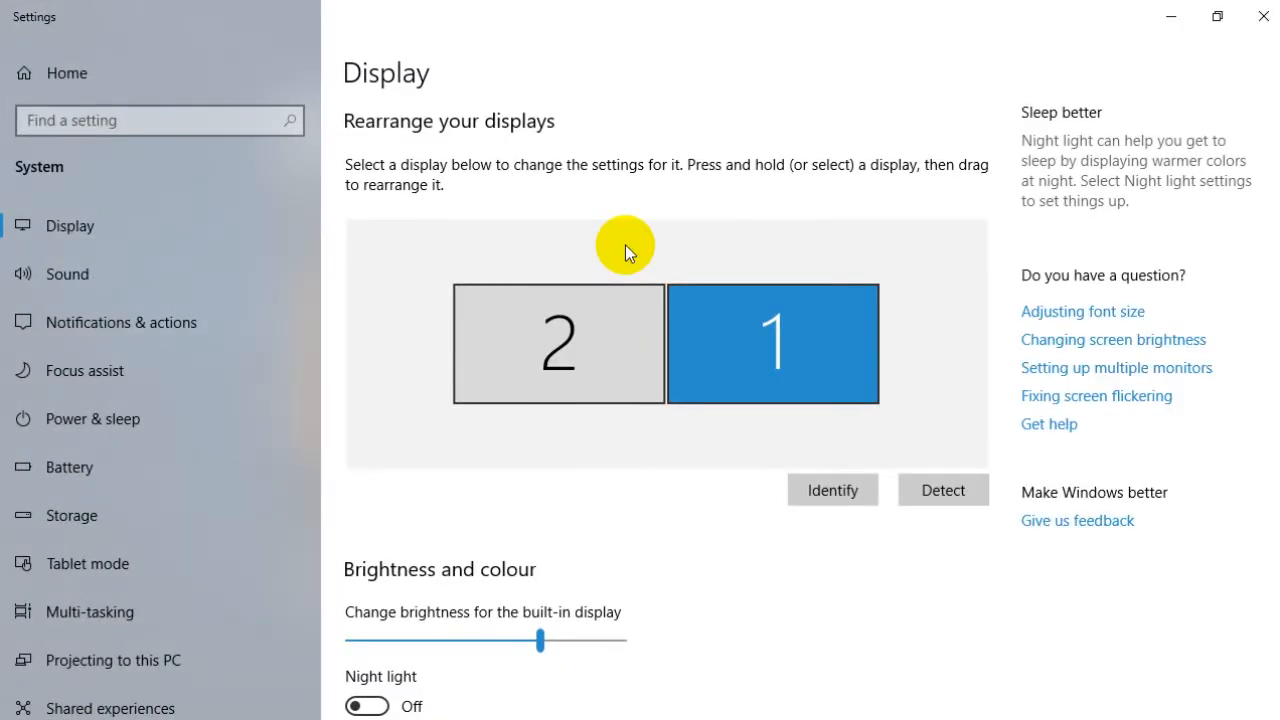
# Step: Select display 1 in the Windows display arrangement to check its settings
pyautogui.click(772, 343)
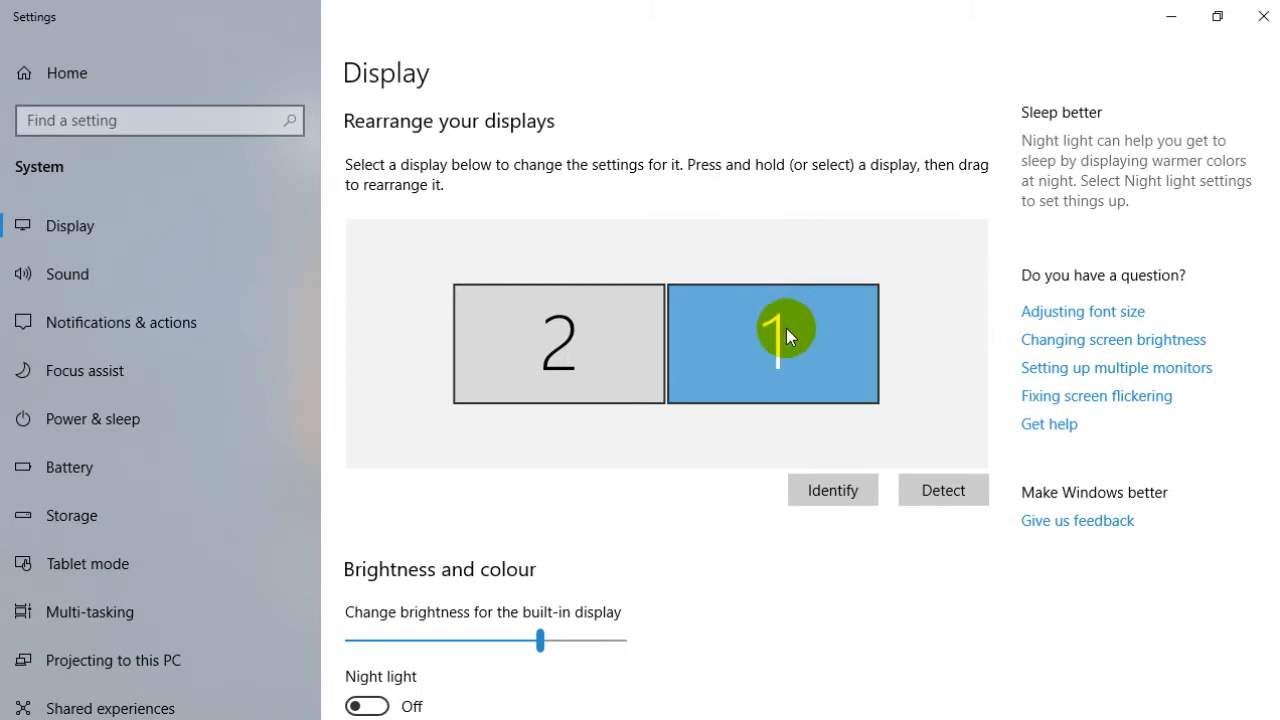
pyautogui.moveTo(778, 348)
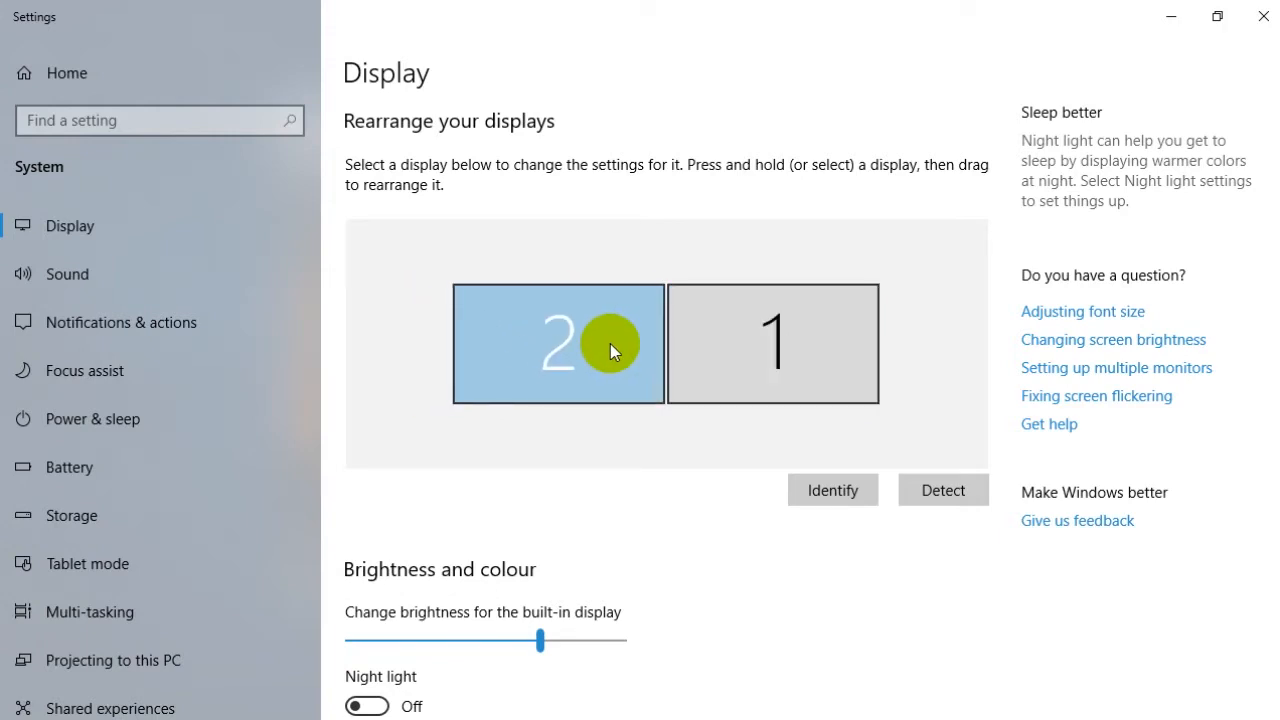
pyautogui.moveTo(705, 305)
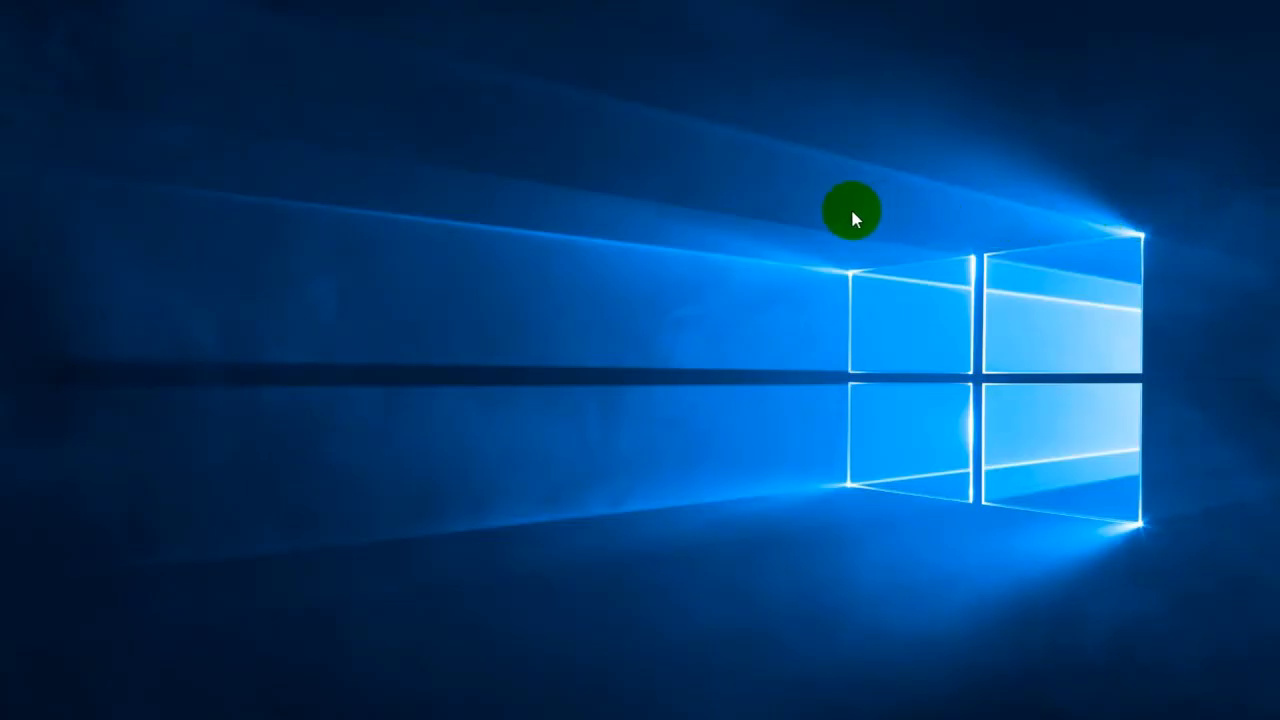
pyautogui.moveTo(758, 360)
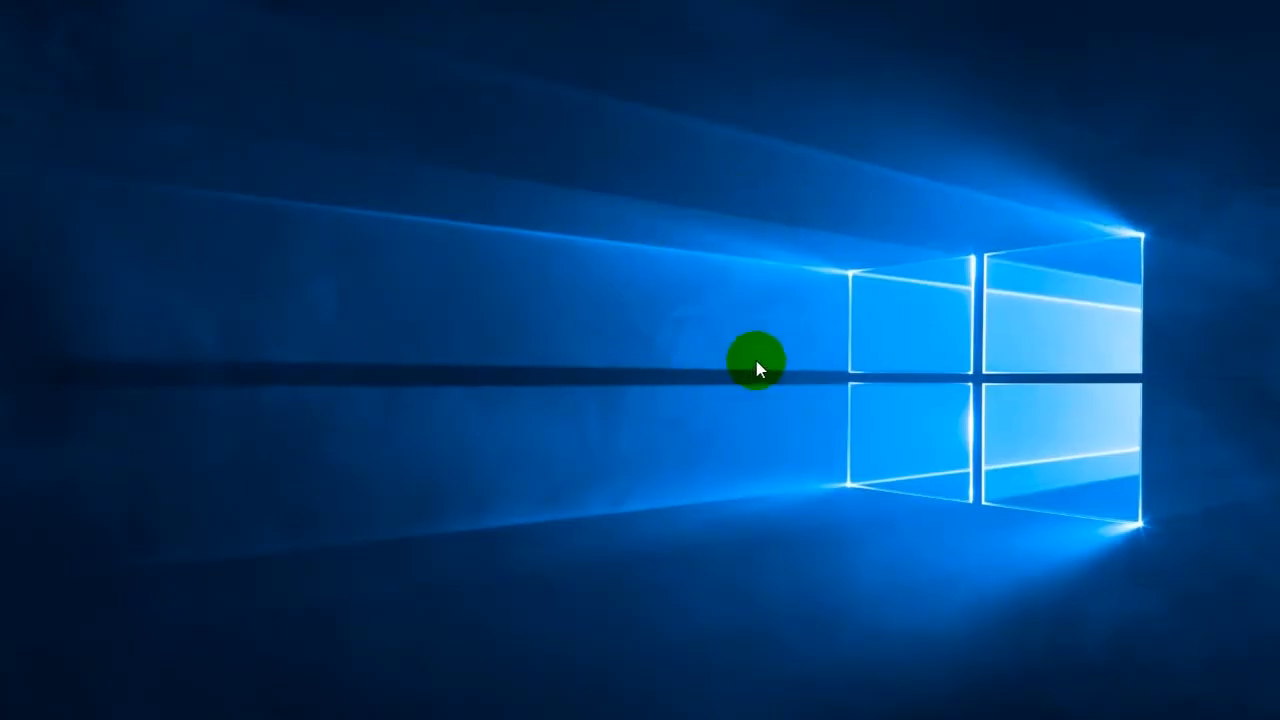
pyautogui.moveTo(940, 340)
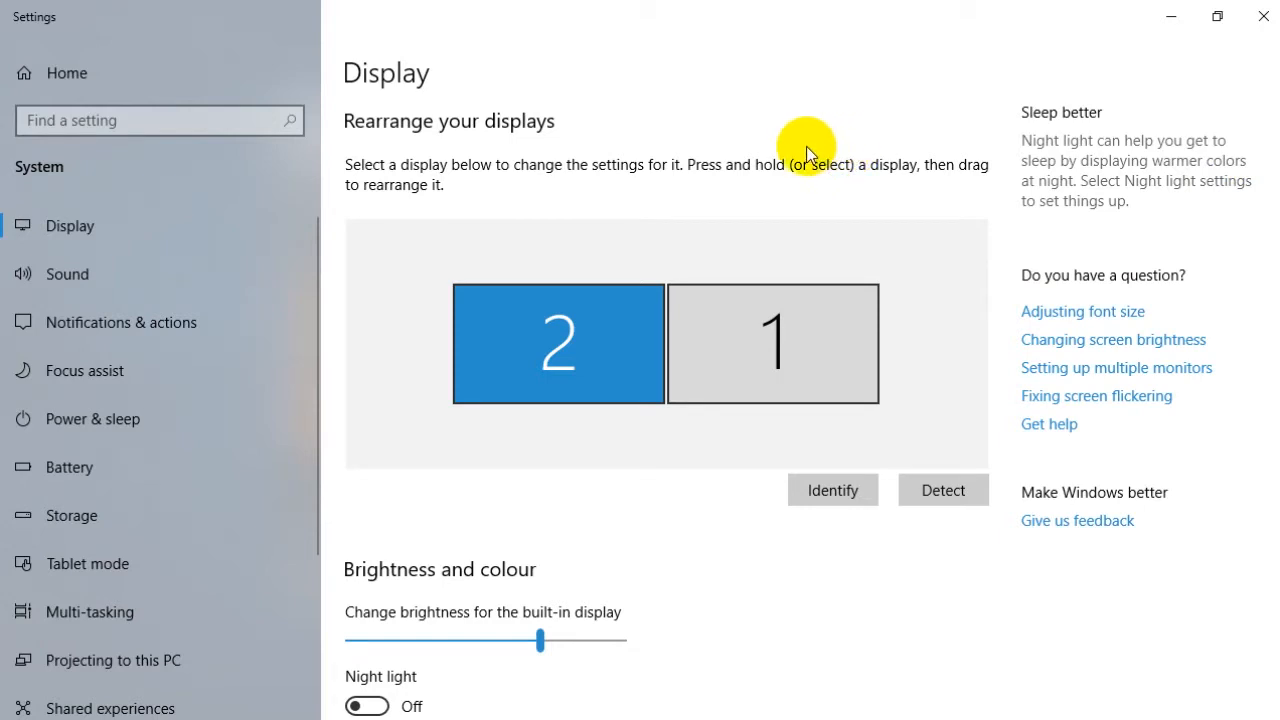
pyautogui.moveTo(1260, 50)
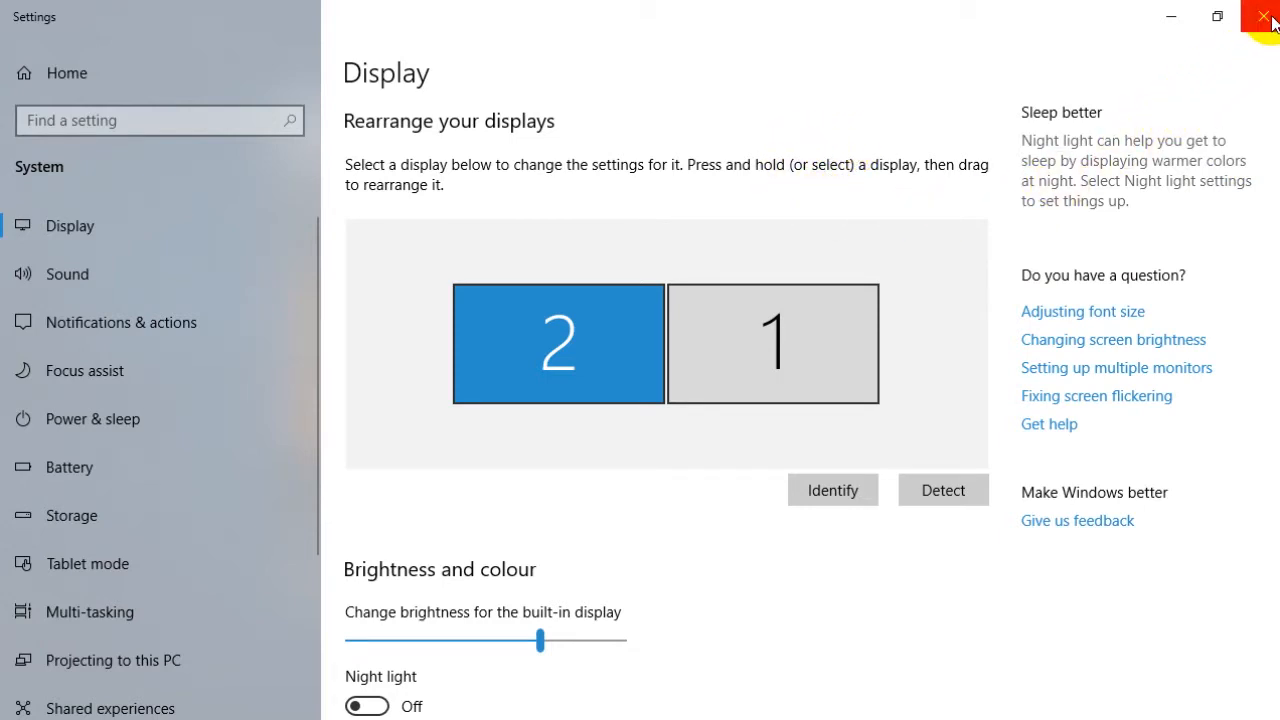
pyautogui.moveTo(477, 185)
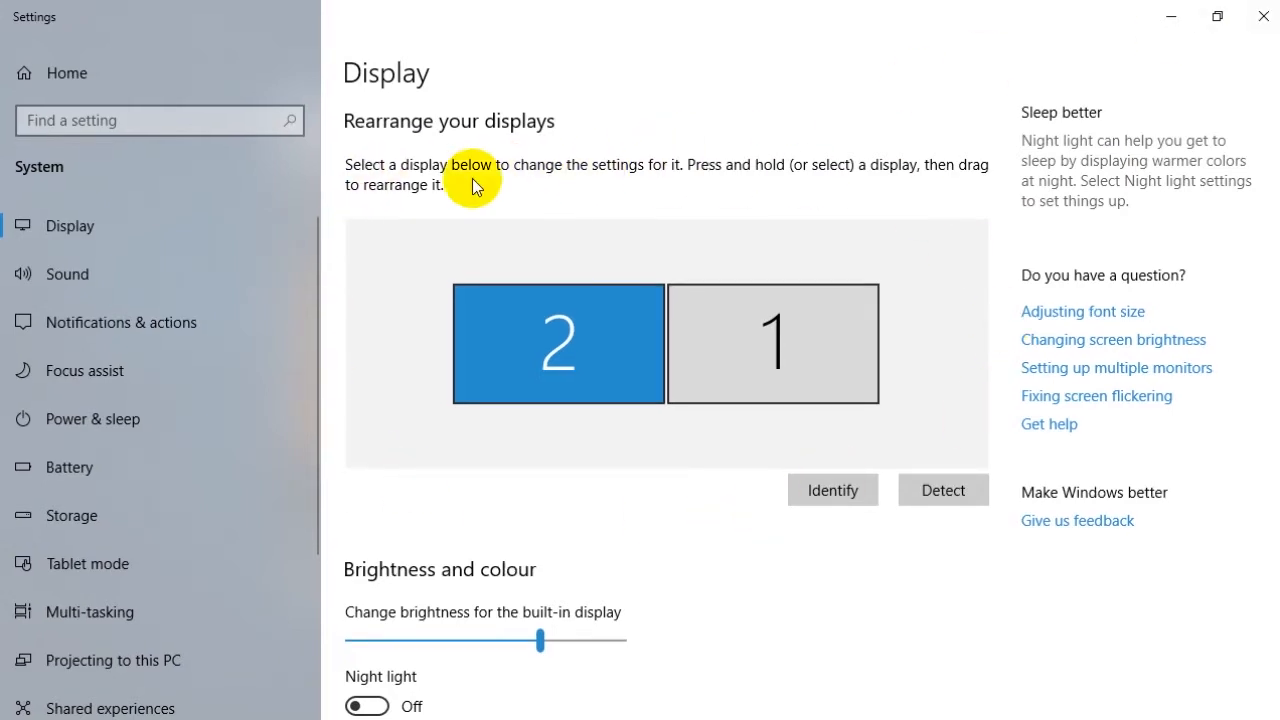
# Step: Confirm 1280 × 720 landscape with 'Extend these displays', then close Windows Settings
pyautogui.scroll(-3)
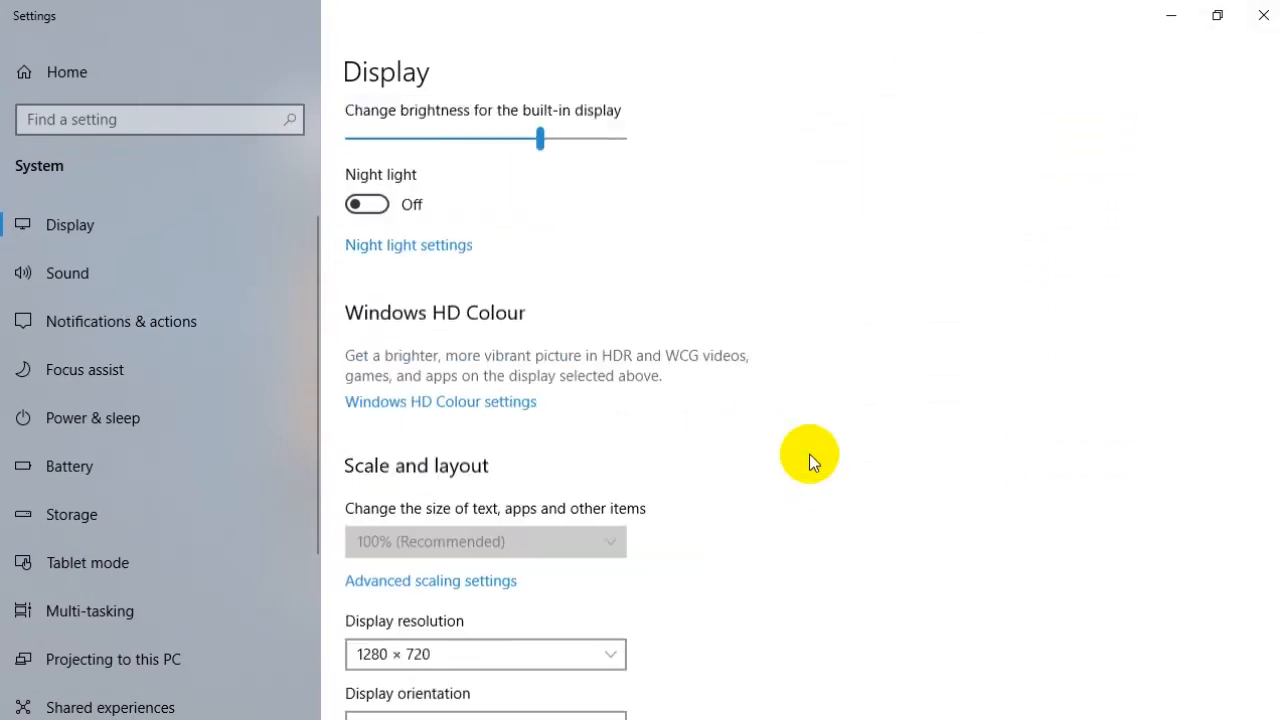
pyautogui.scroll(-3)
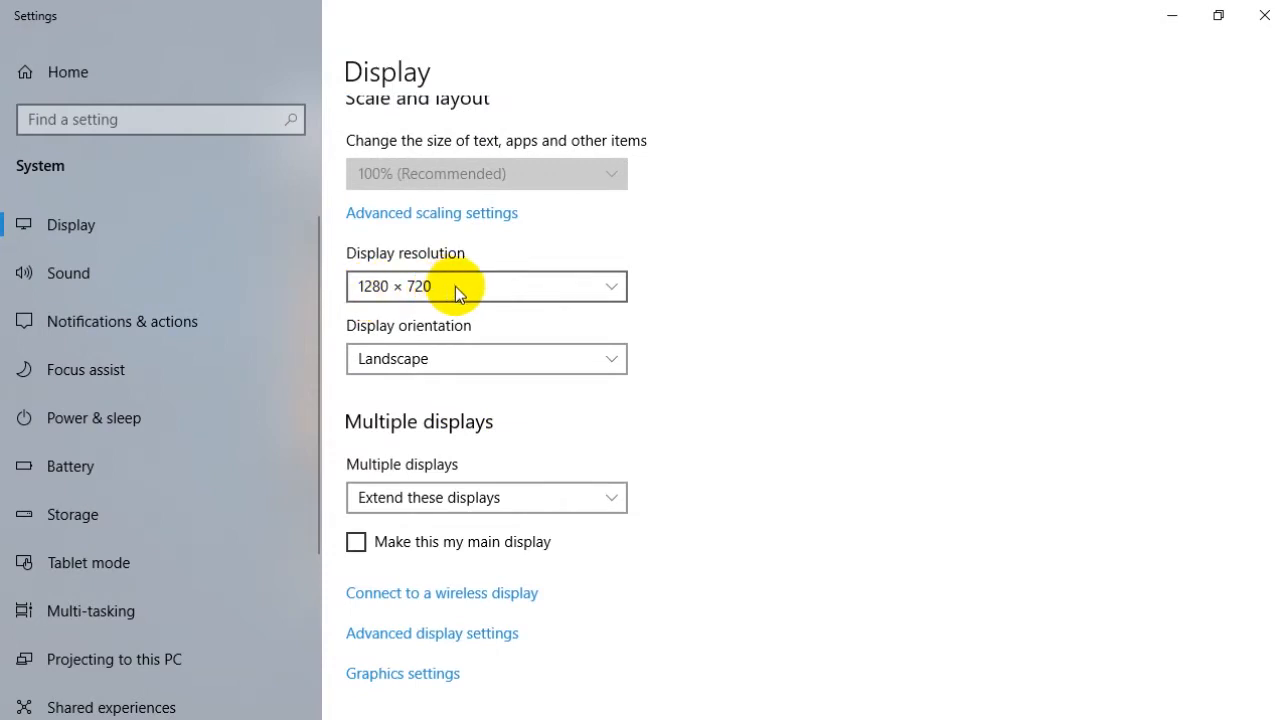
pyautogui.moveTo(443, 363)
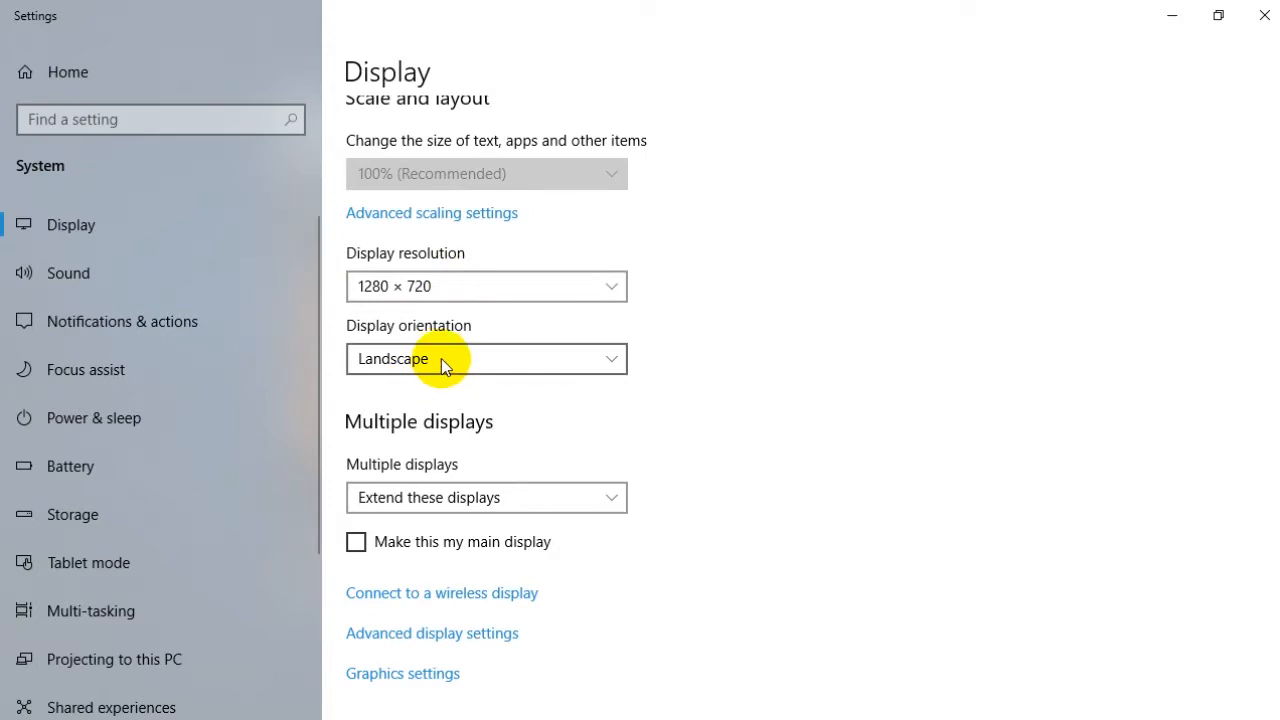
pyautogui.moveTo(393, 290)
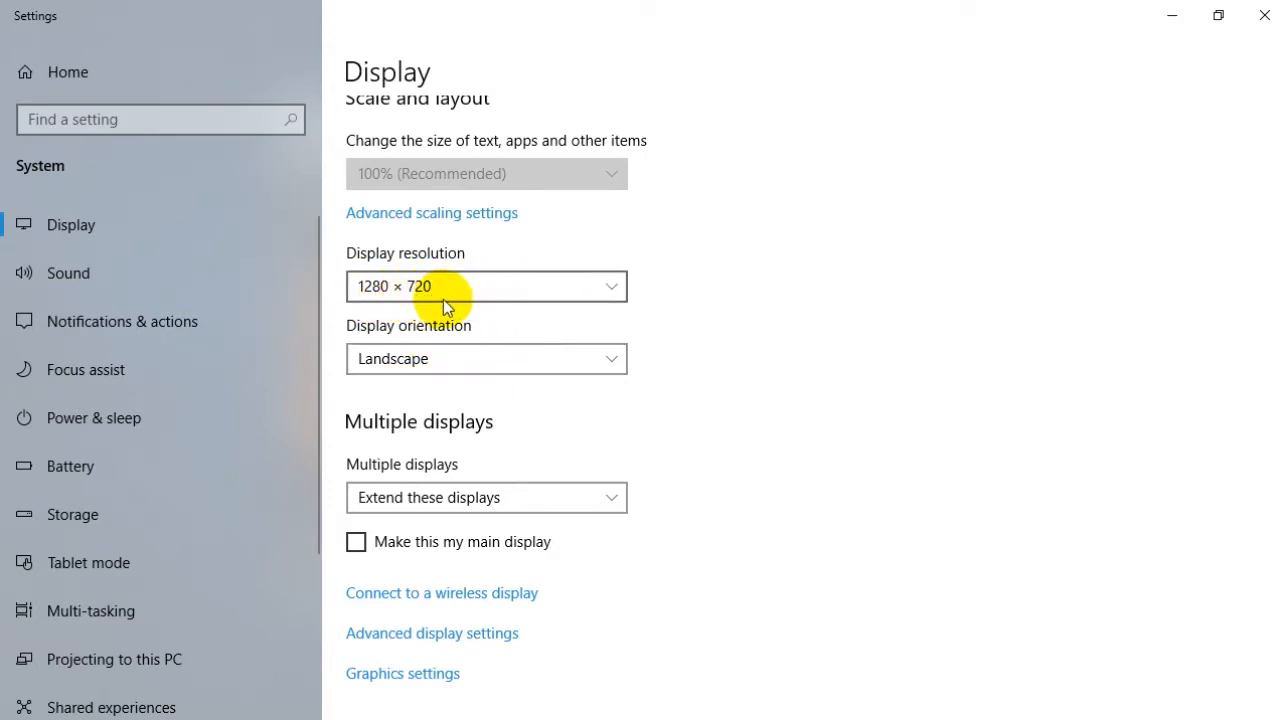
pyautogui.moveTo(1138, 142)
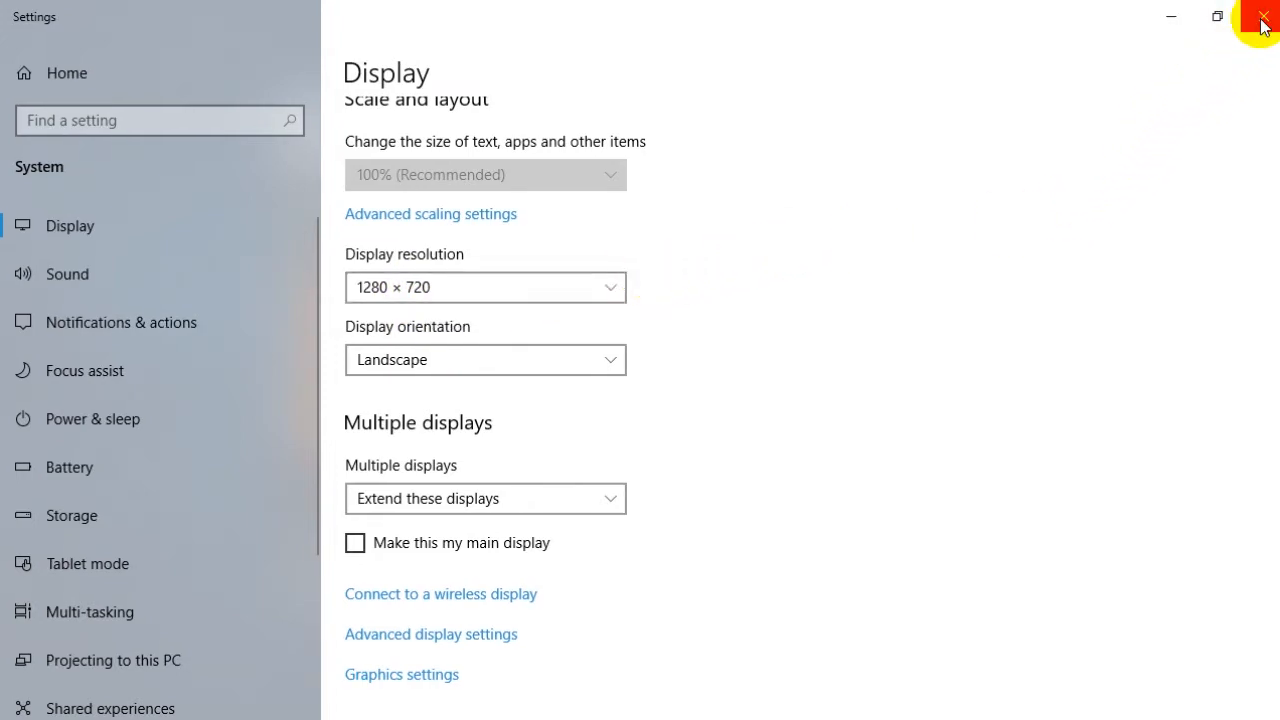
pyautogui.click(1262, 17)
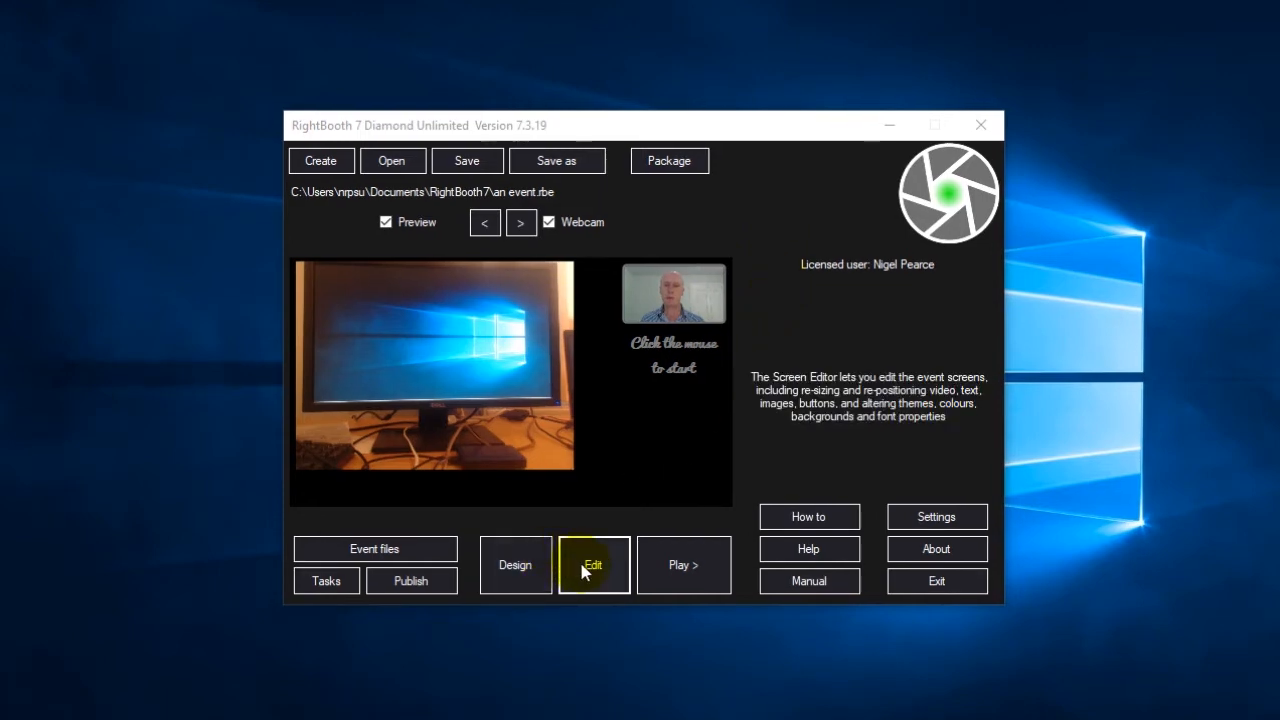
# Step: Open the Screen Editor and preview the Show video, Thank you and Start screens
pyautogui.click(593, 565)
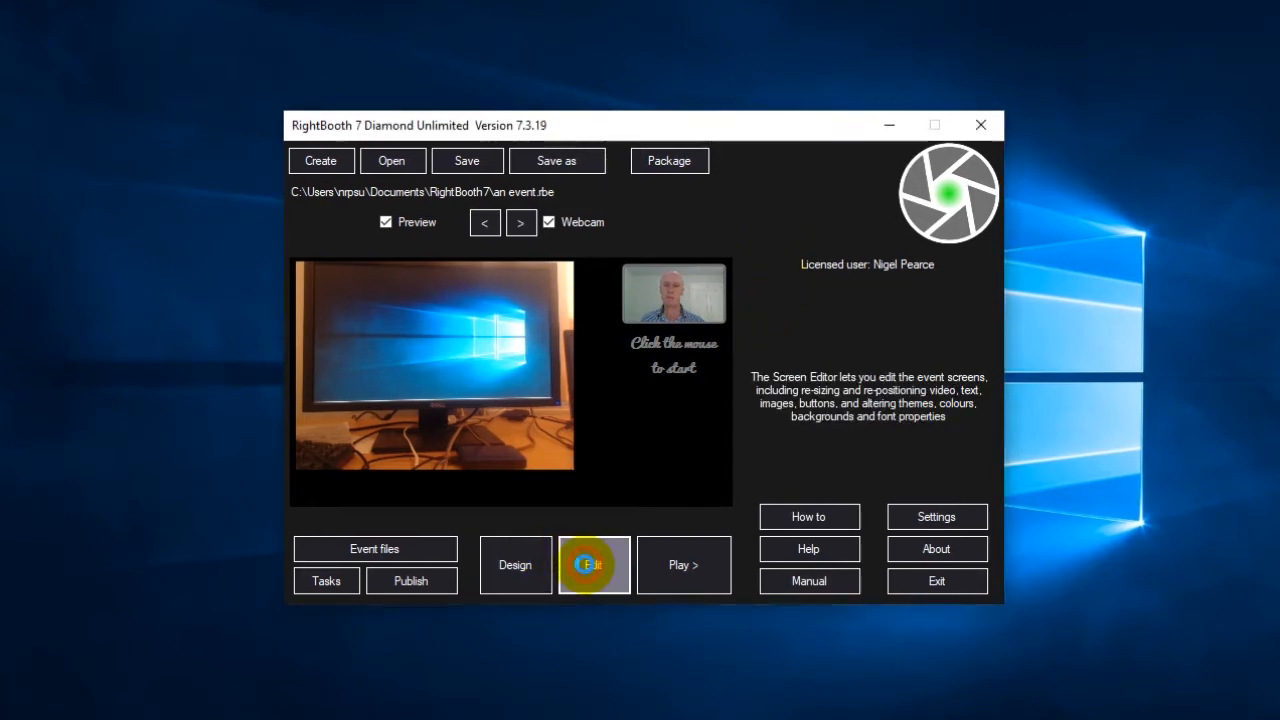
pyautogui.click(593, 564)
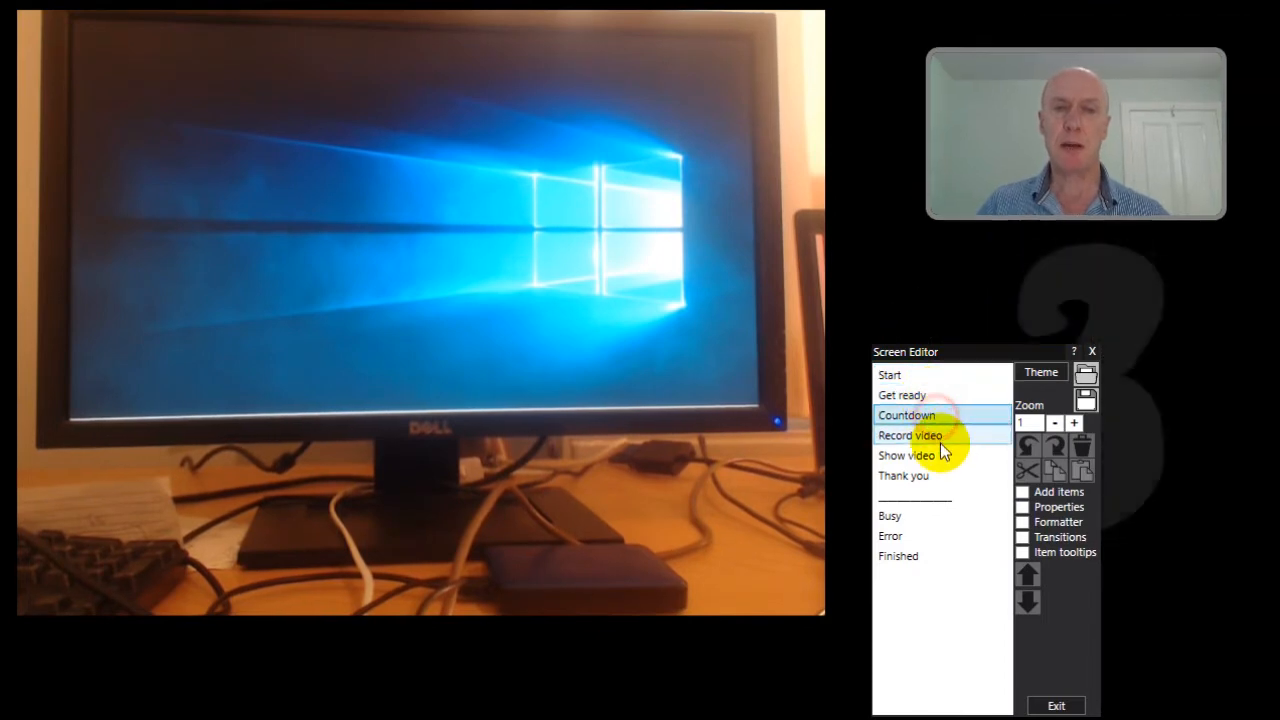
pyautogui.click(906, 455)
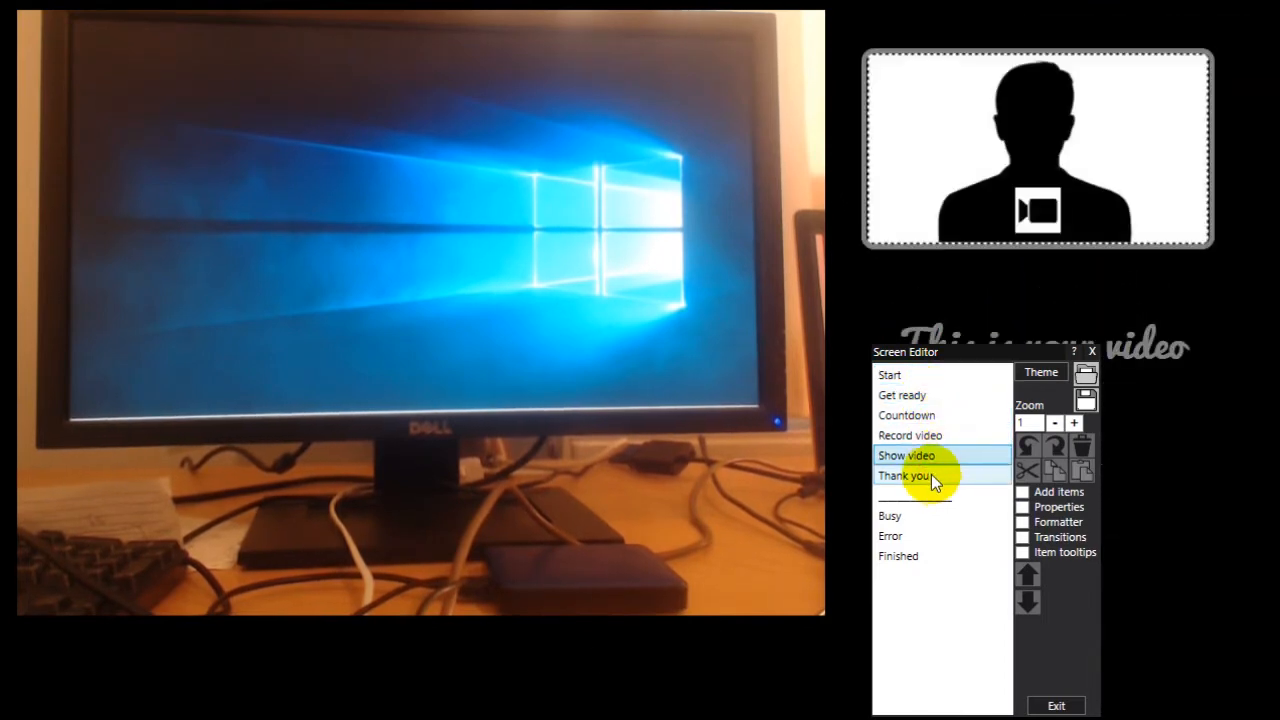
pyautogui.click(903, 475)
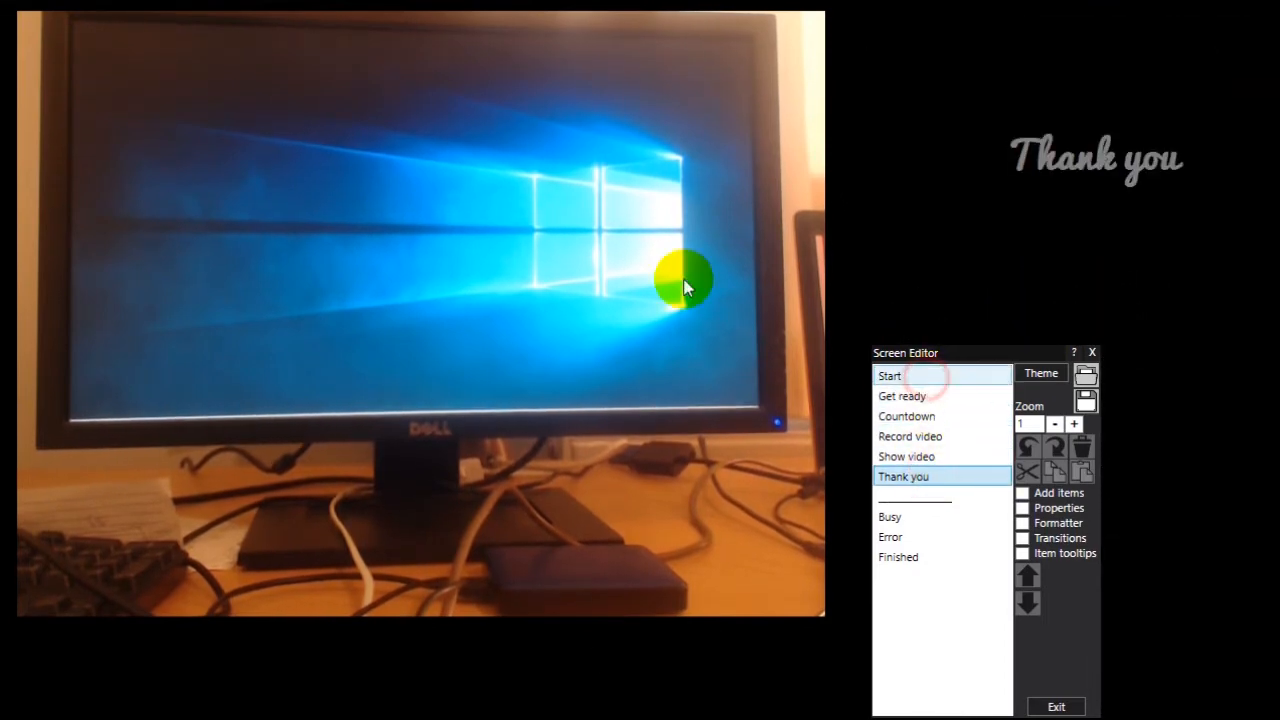
pyautogui.click(889, 375)
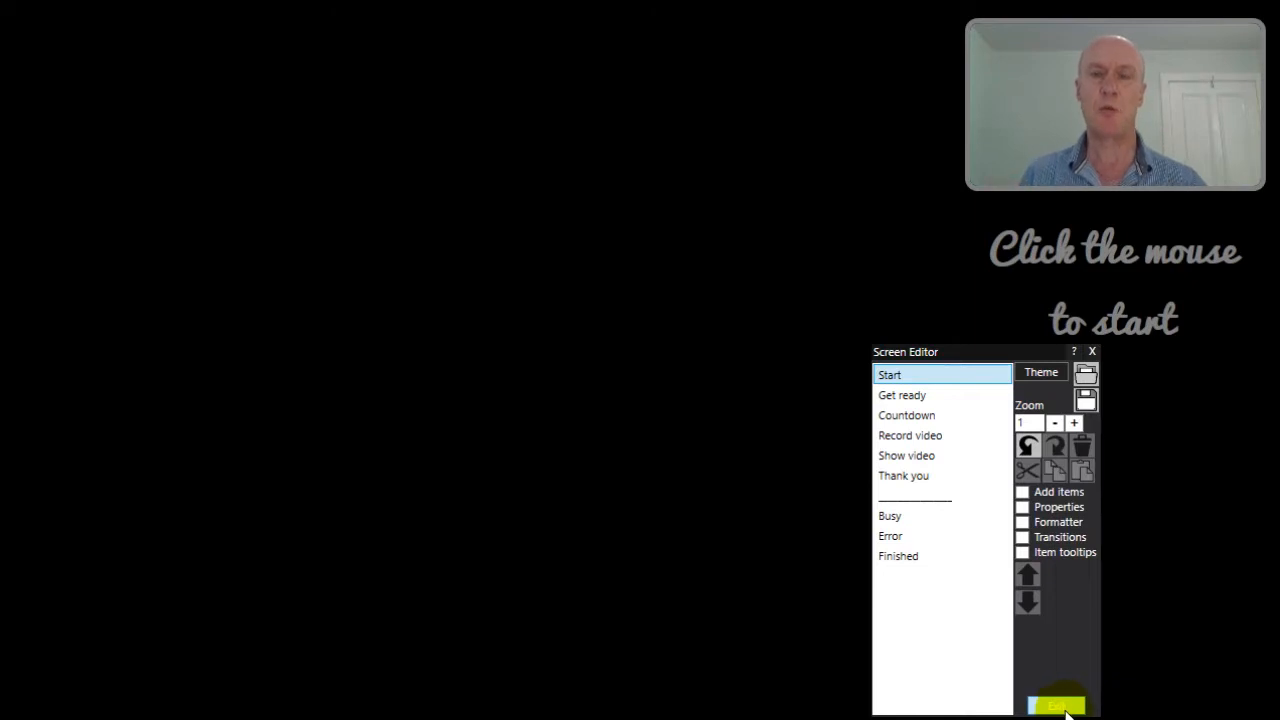
# Step: Leave the Screen Editor and enable an optional additional webcam in the Video settings
pyautogui.click(1057, 705)
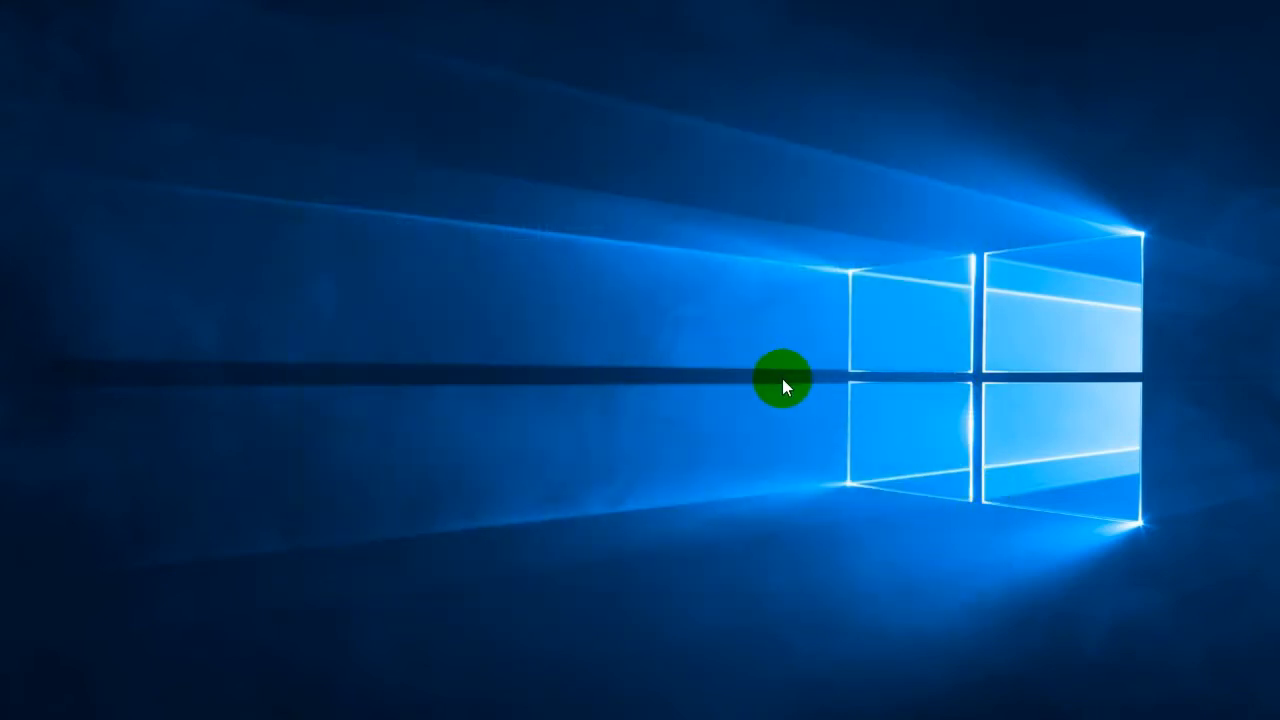
pyautogui.moveTo(400, 178)
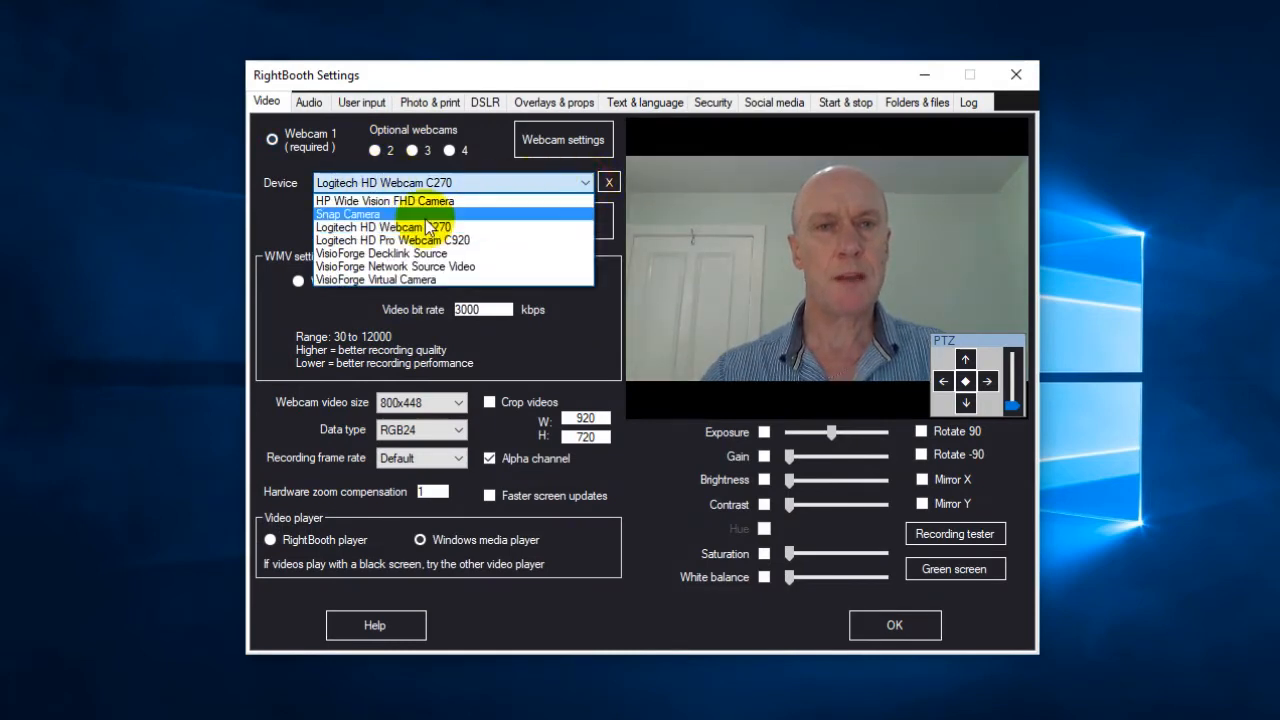
pyautogui.moveTo(383, 227)
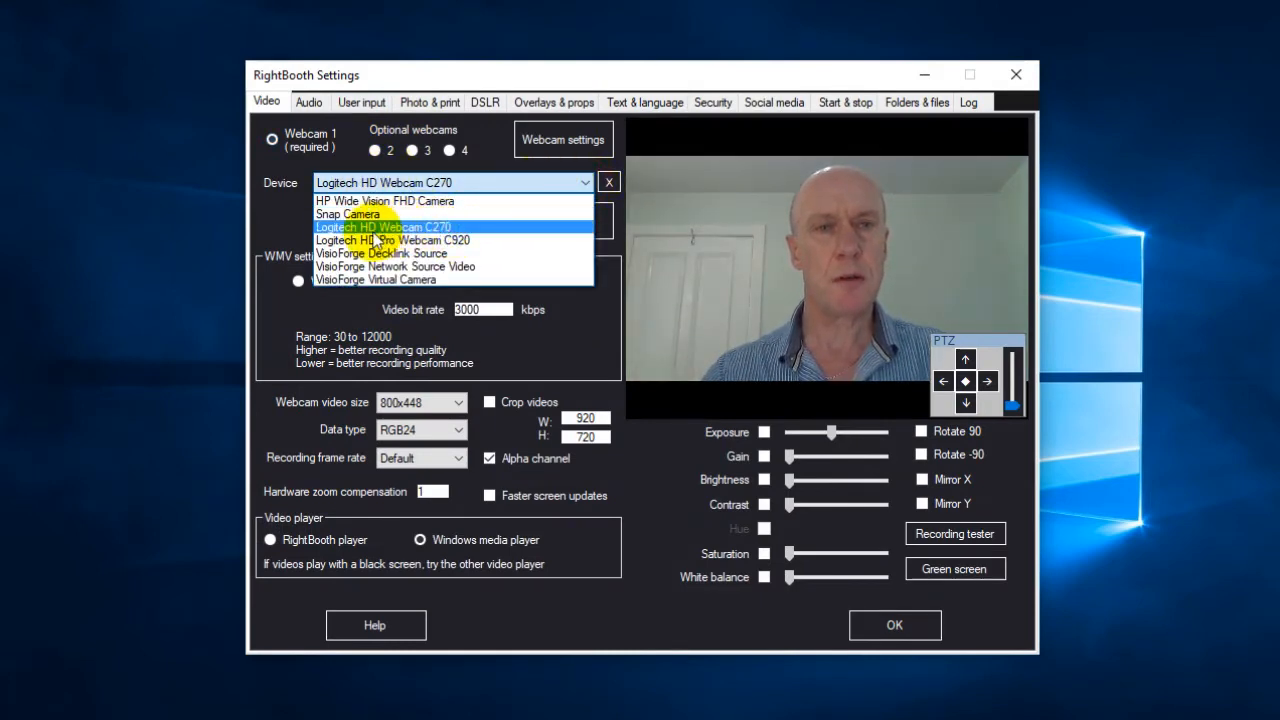
pyautogui.moveTo(390, 240)
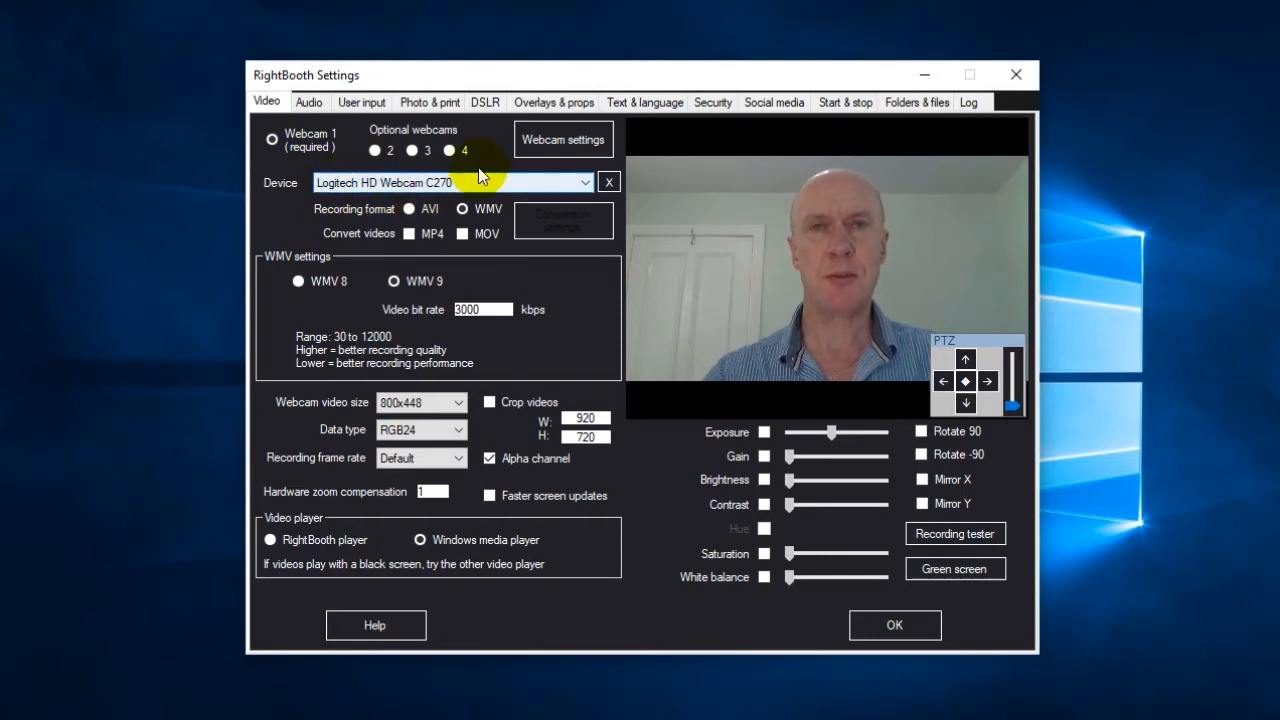
pyautogui.click(375, 150)
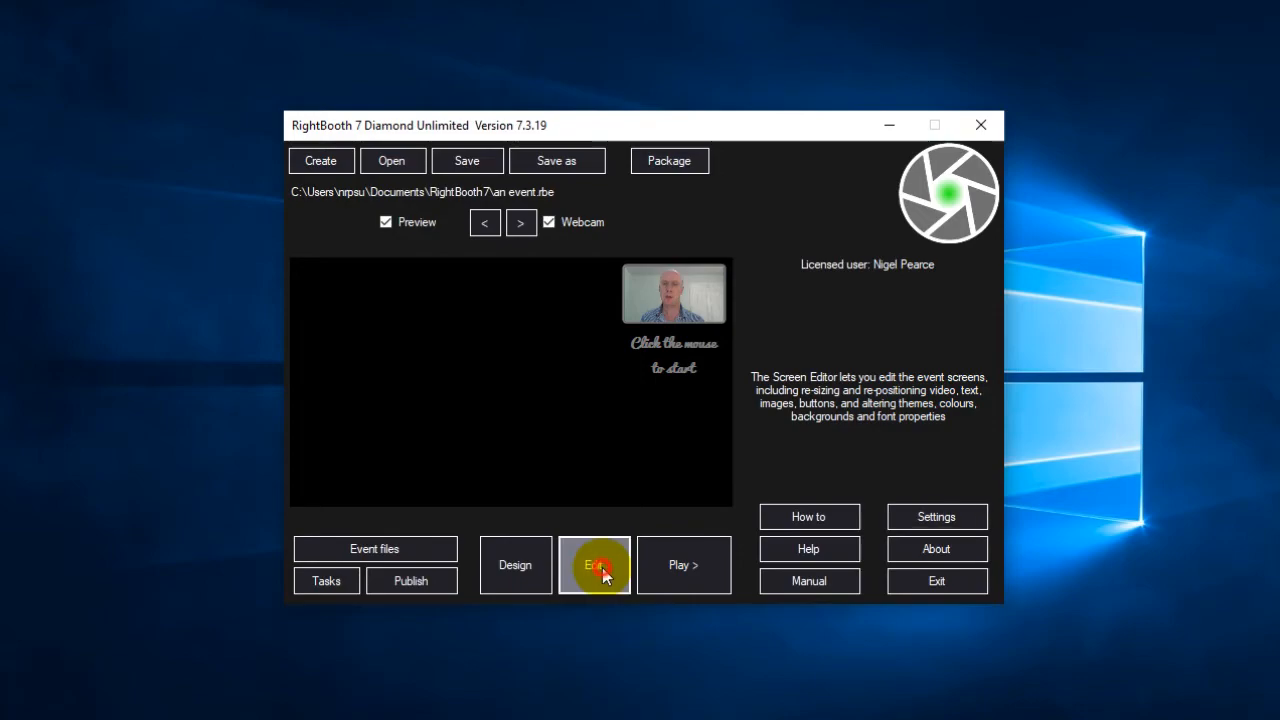
# Step: Add a Webcam item to the Start screen using Webcam 2 with Flip X toggled
pyautogui.click(594, 565)
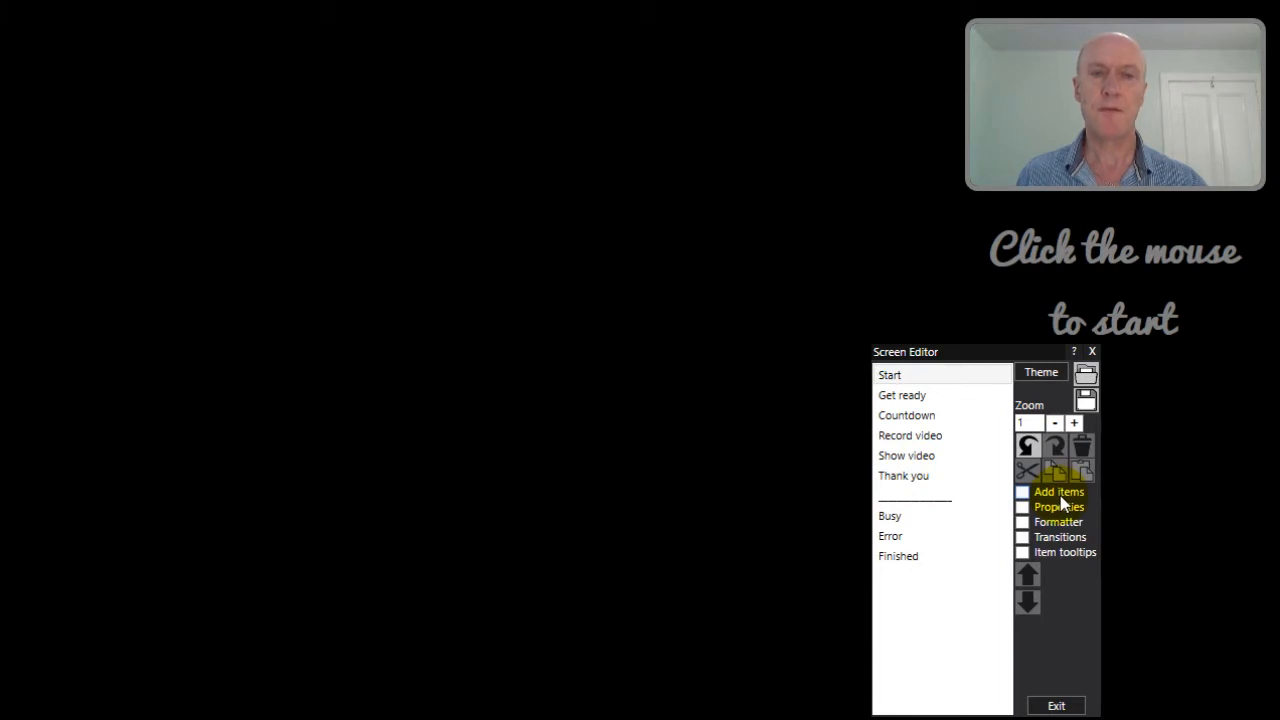
pyautogui.click(1022, 491)
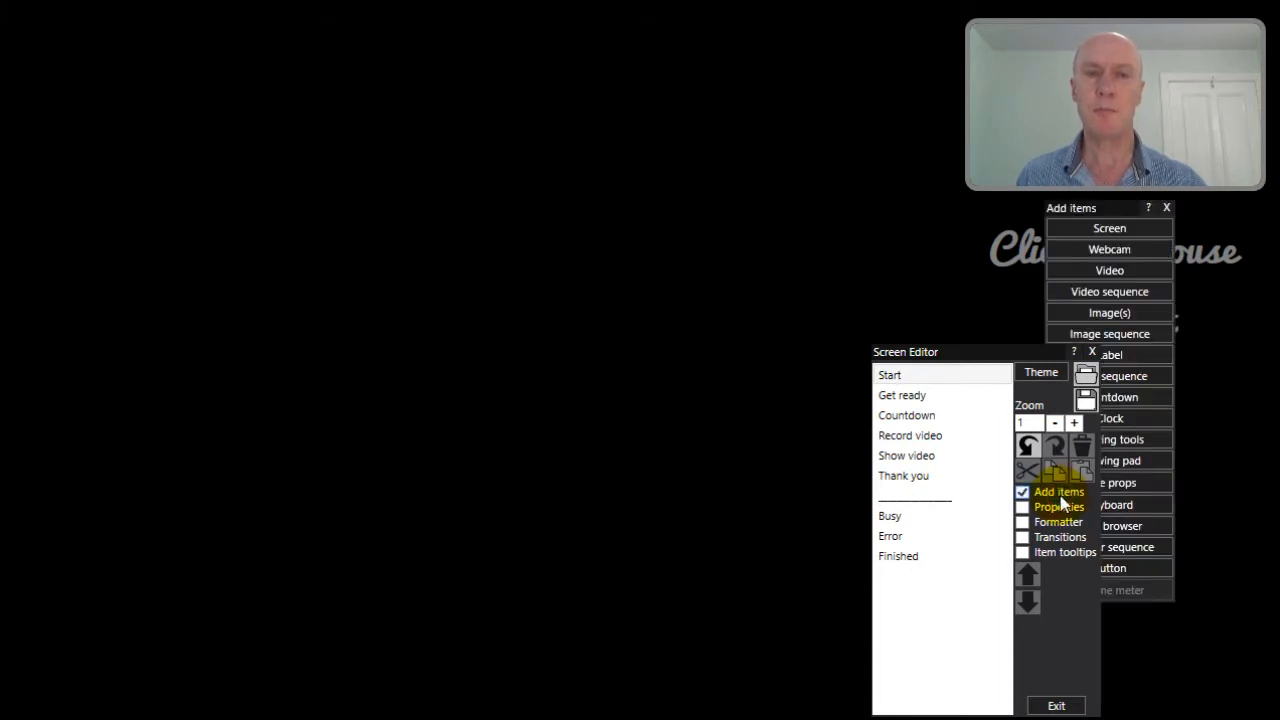
pyautogui.moveTo(1109, 250)
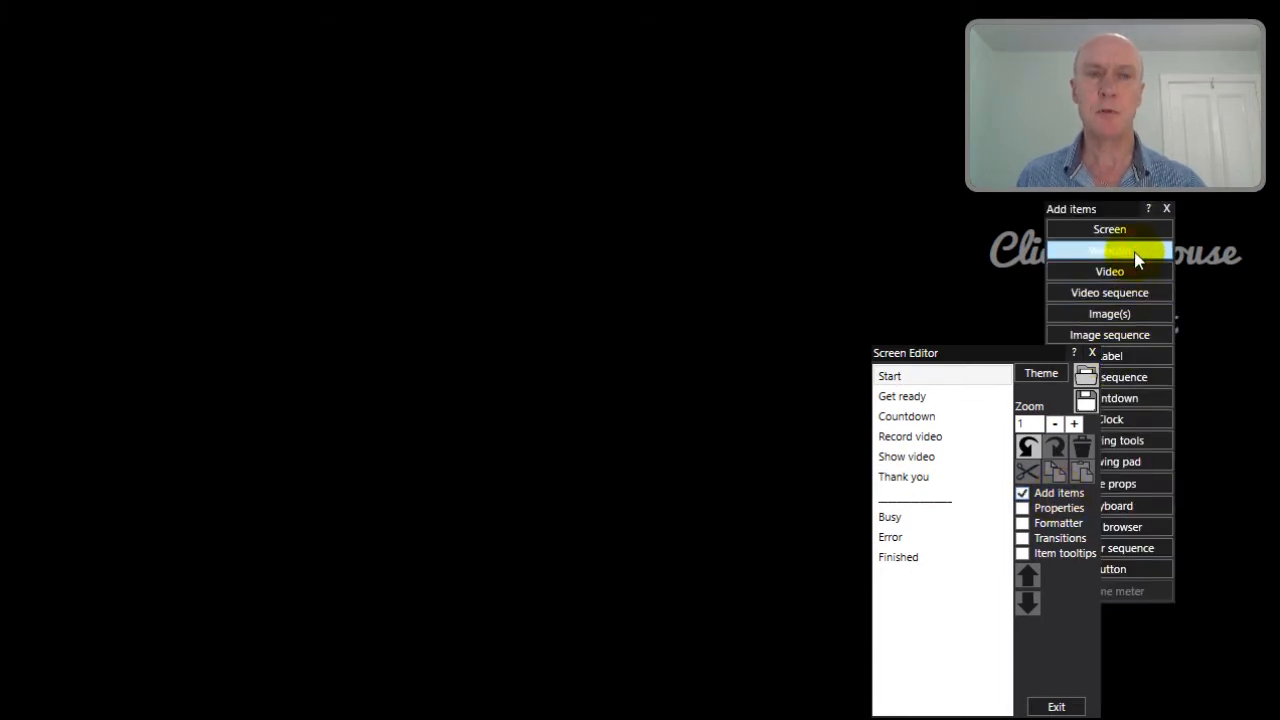
pyautogui.click(1109, 250)
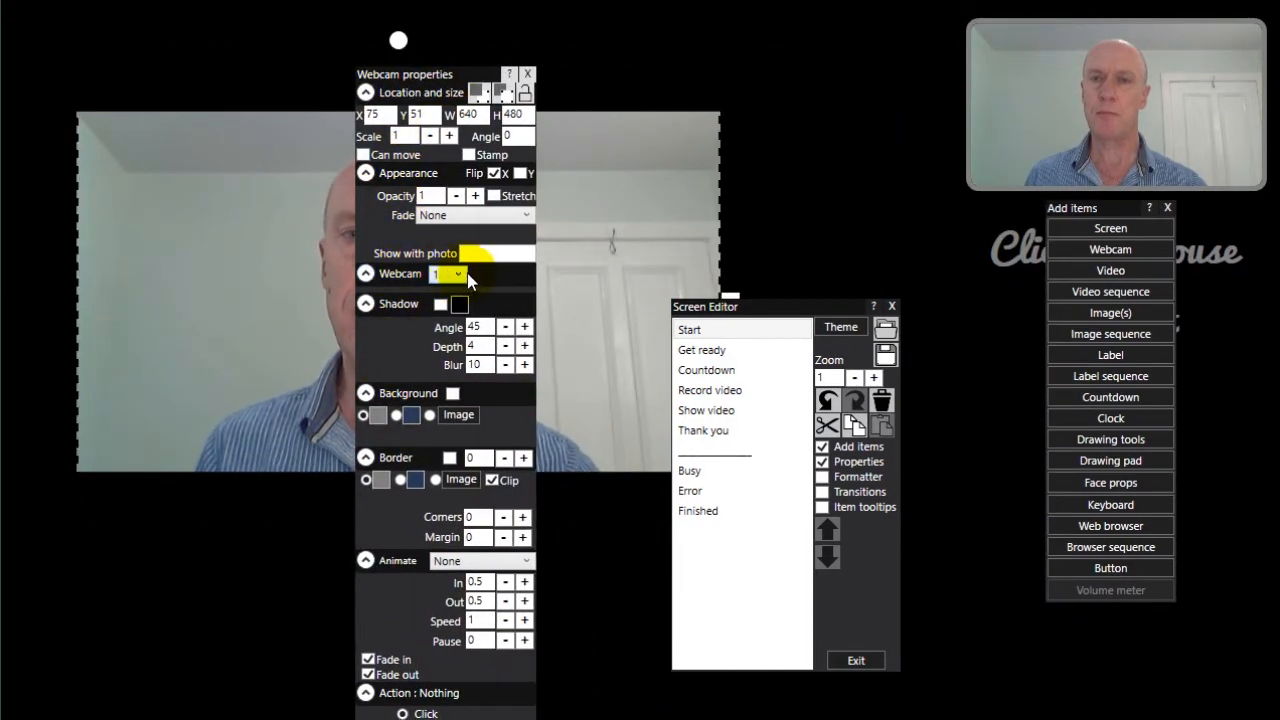
pyautogui.click(447, 273)
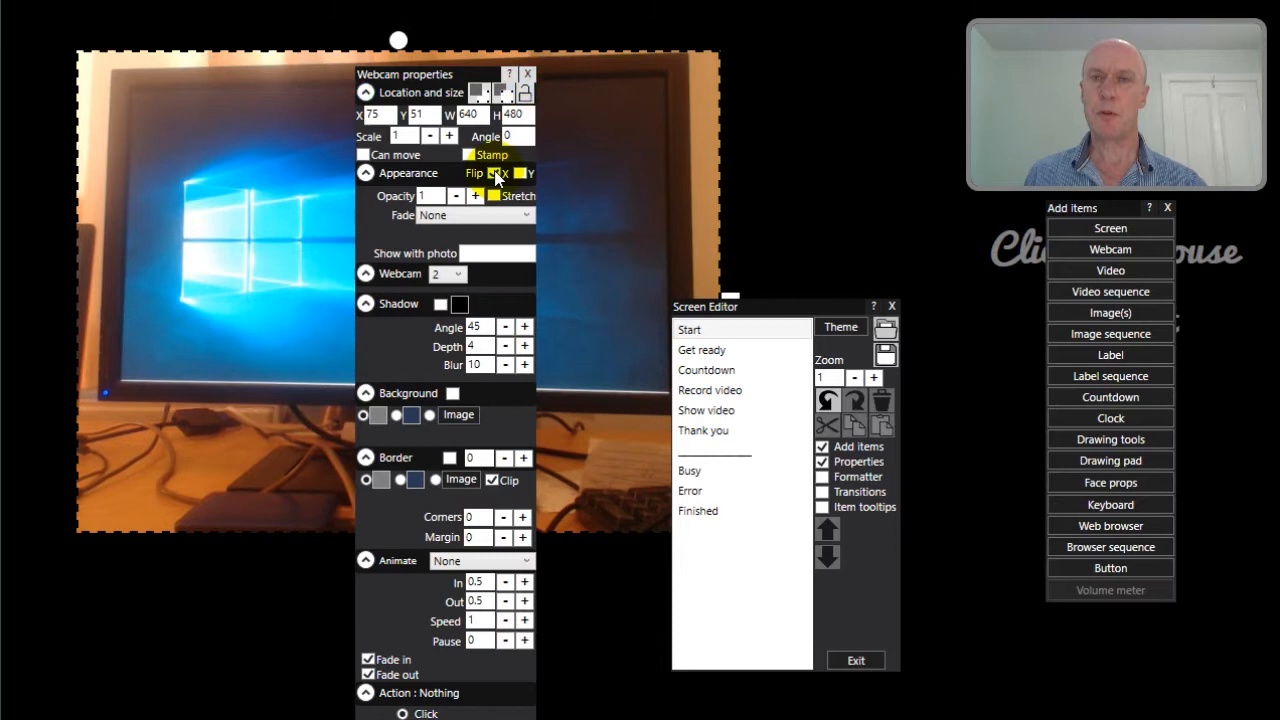
pyautogui.click(502, 173)
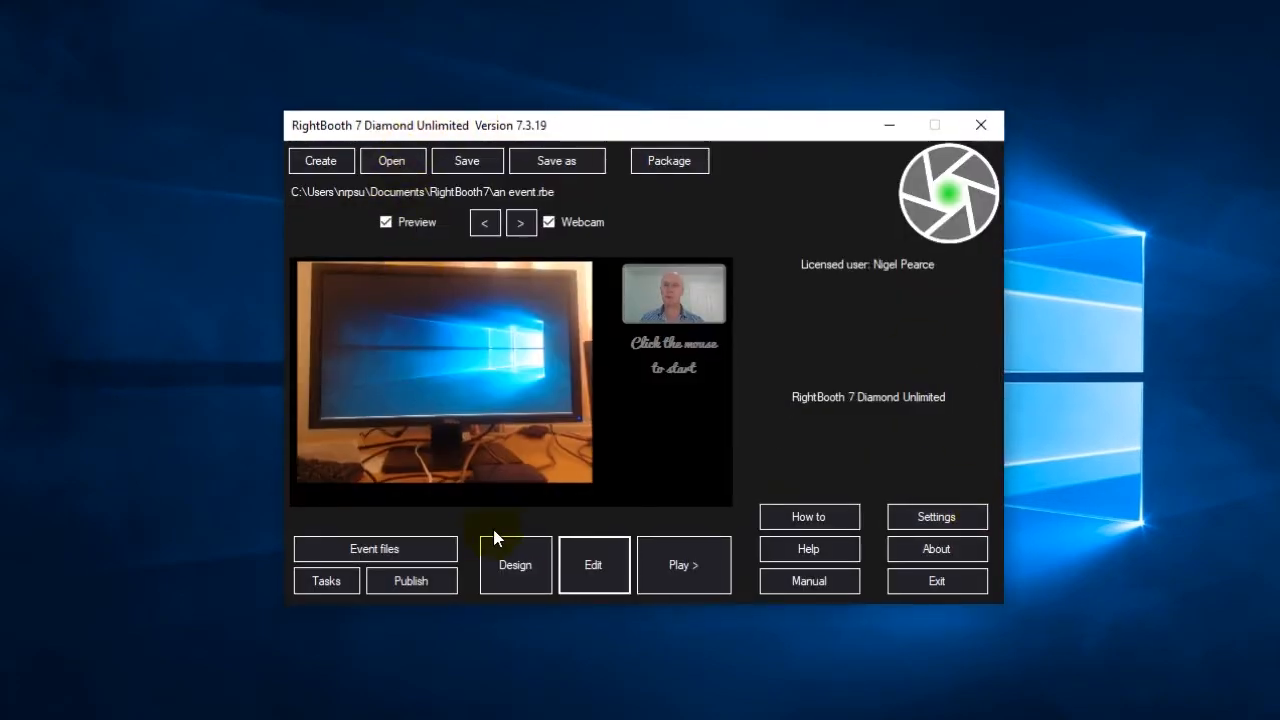
# Step: Turn on Monitor 2 screens on display 2 in the Event structure's Multiple monitors options
pyautogui.click(515, 564)
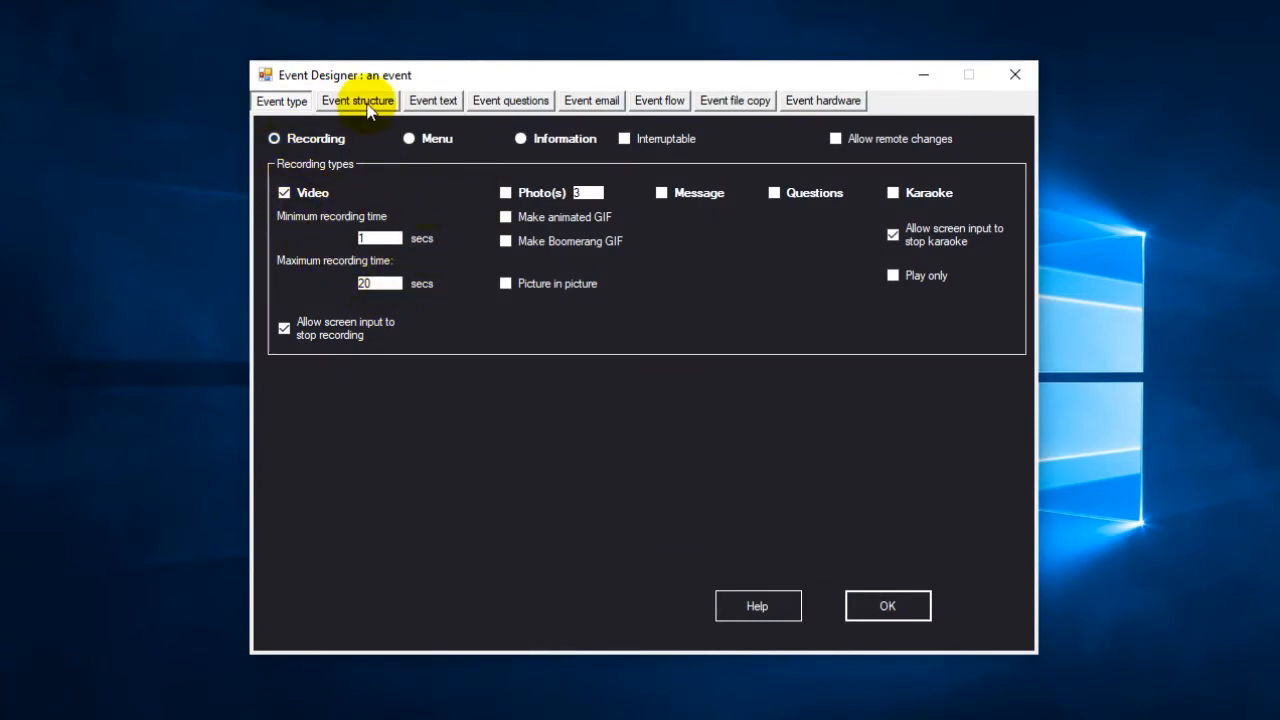
pyautogui.click(357, 100)
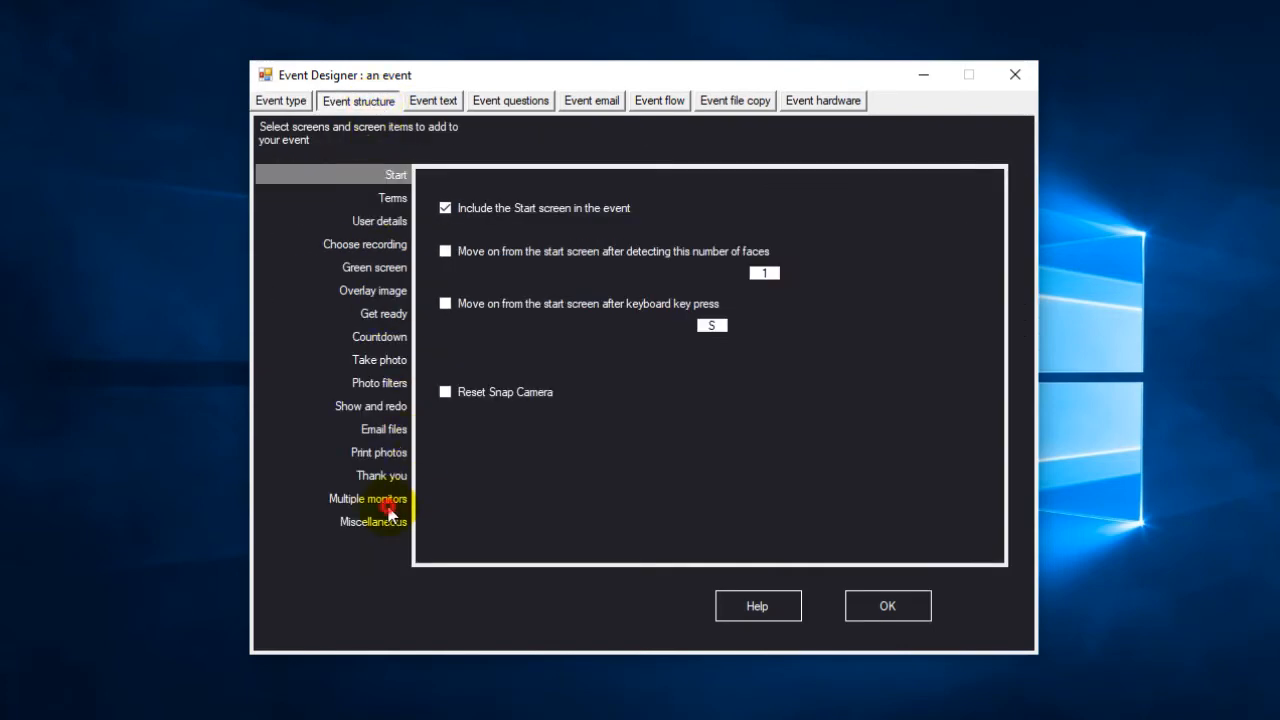
pyautogui.click(368, 499)
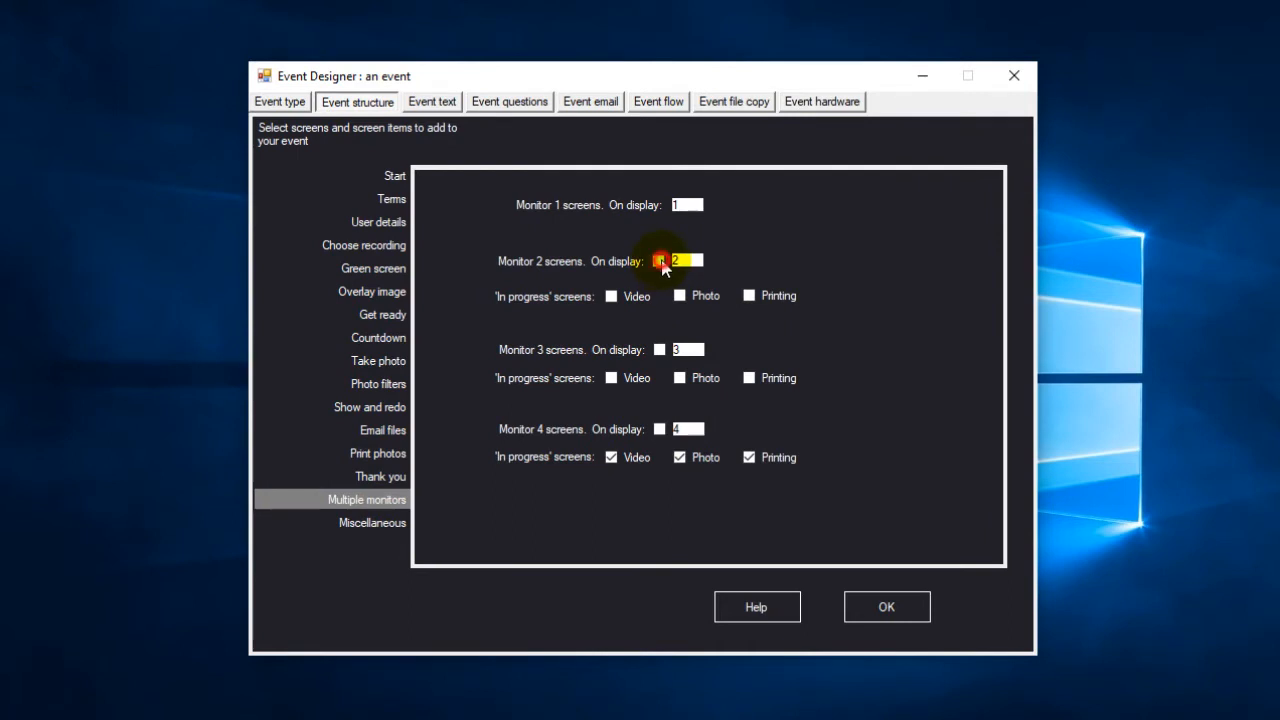
pyautogui.click(659, 260)
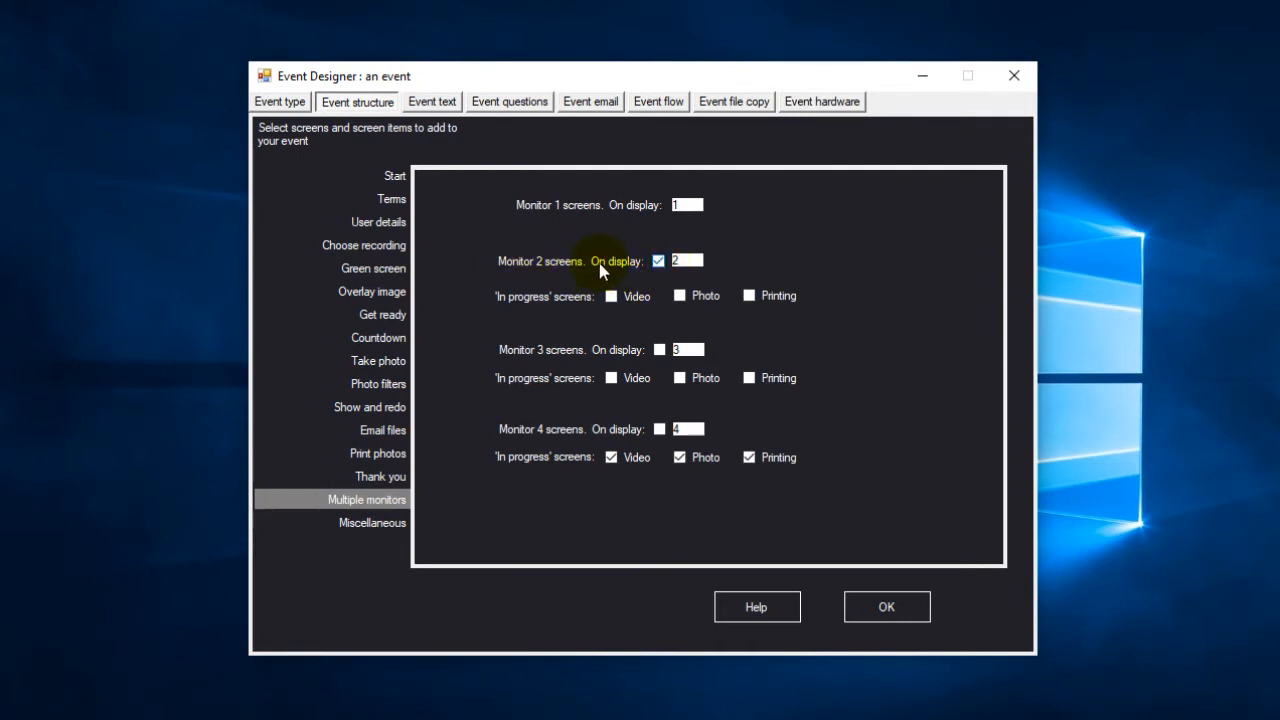
pyautogui.click(687, 205)
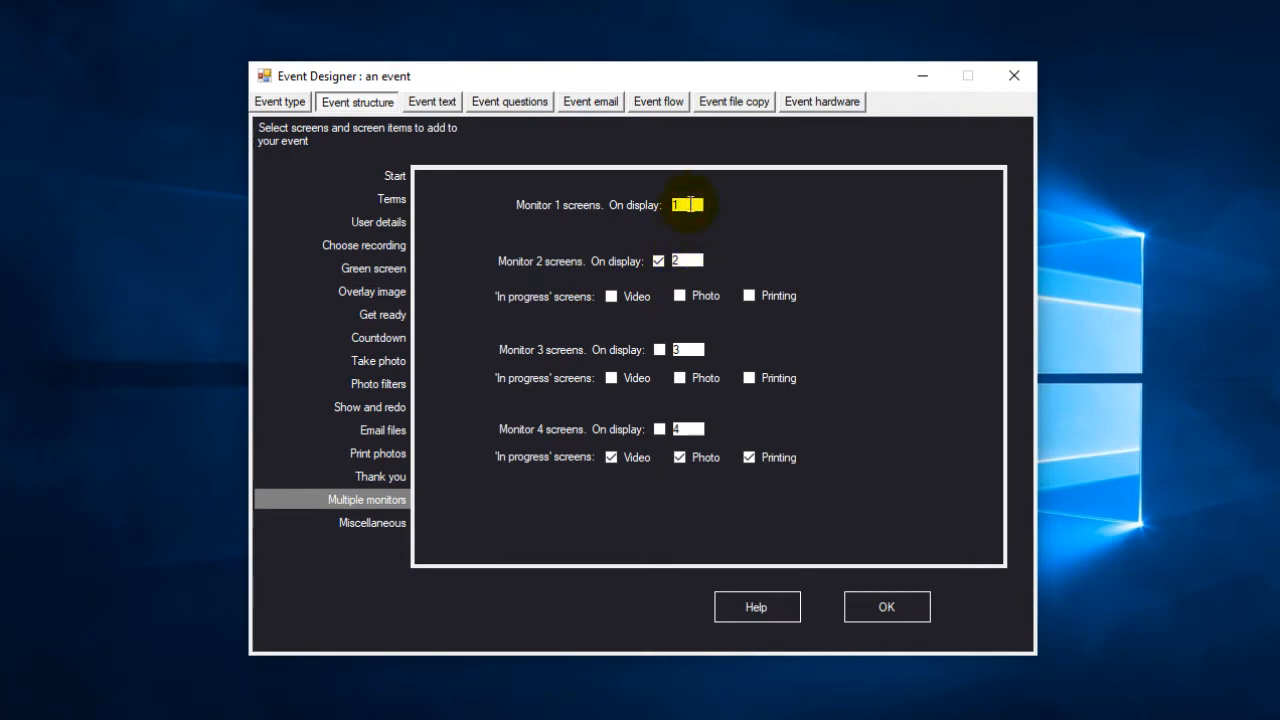
pyautogui.click(687, 261)
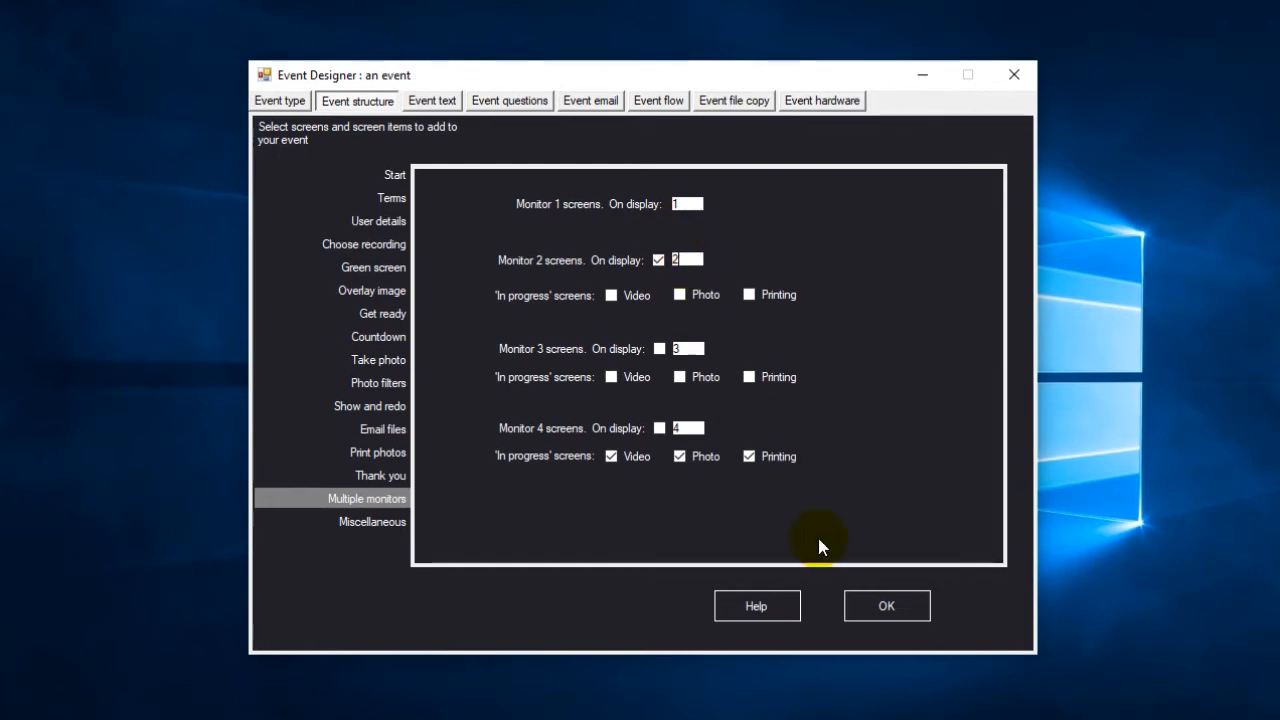
pyautogui.click(886, 605)
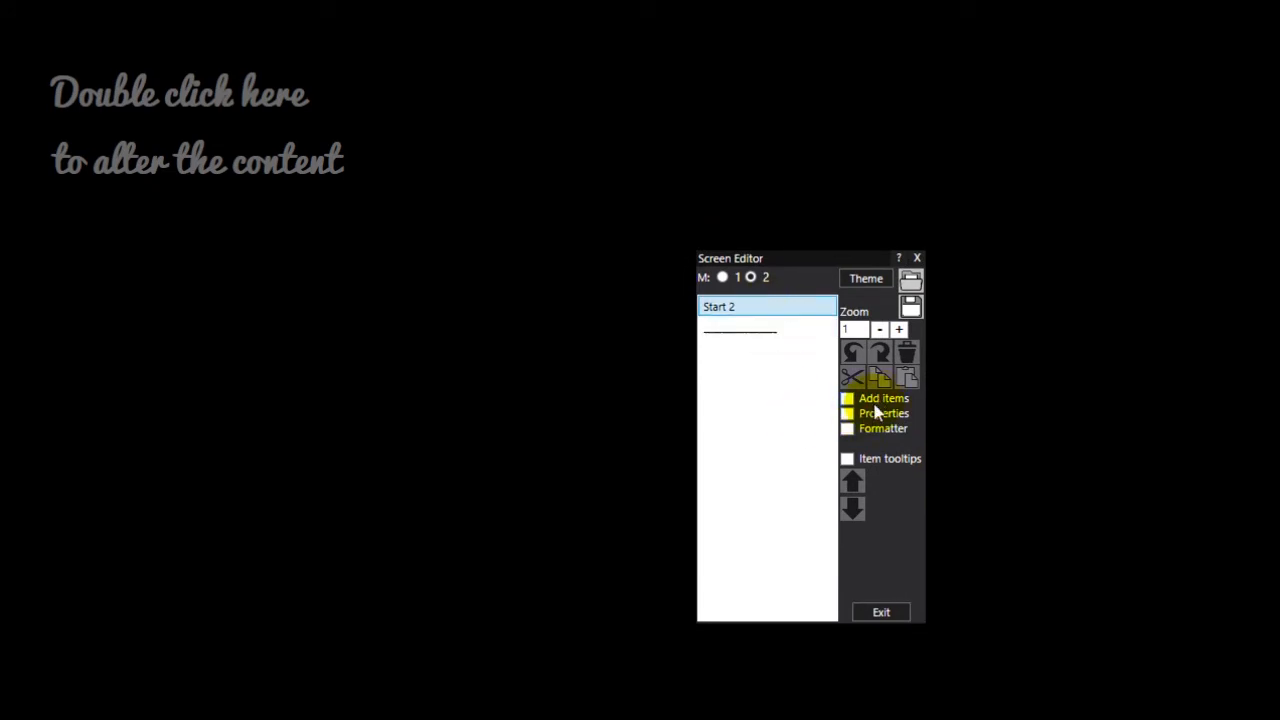
# Step: Add an image sequence item to Start 2 using the Pictures > Slideshow folder
pyautogui.click(883, 398)
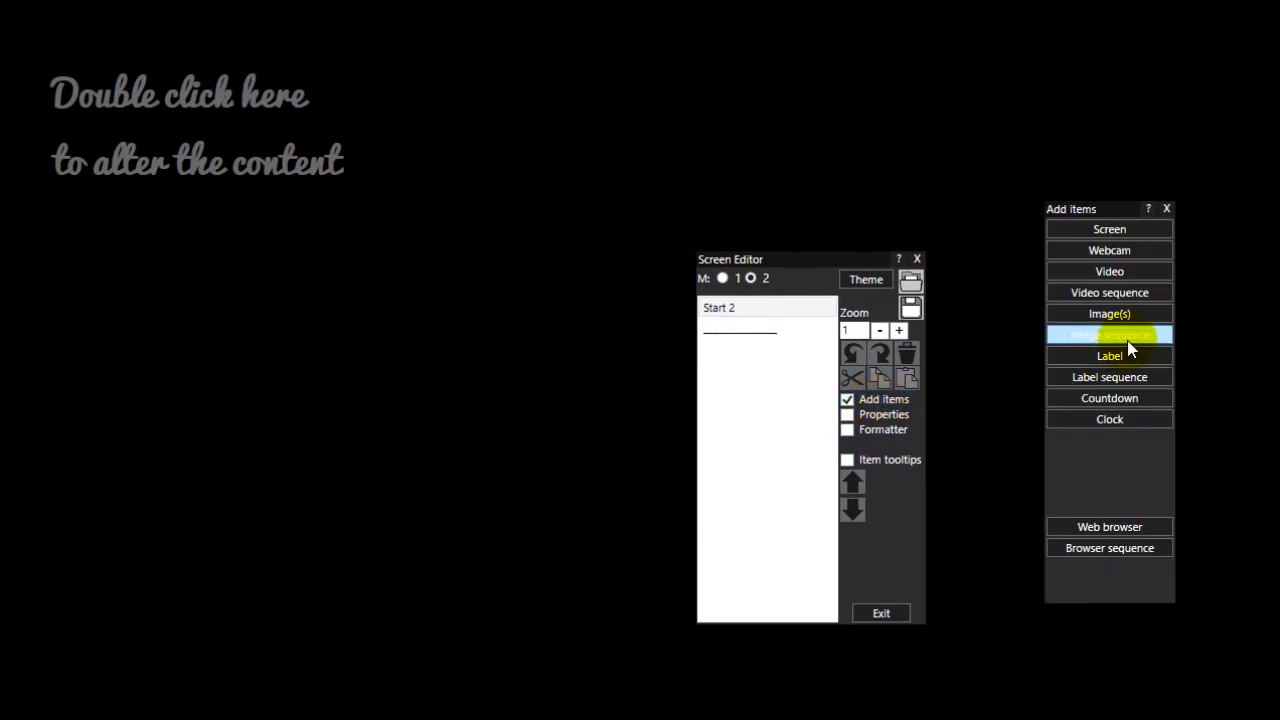
pyautogui.click(1109, 334)
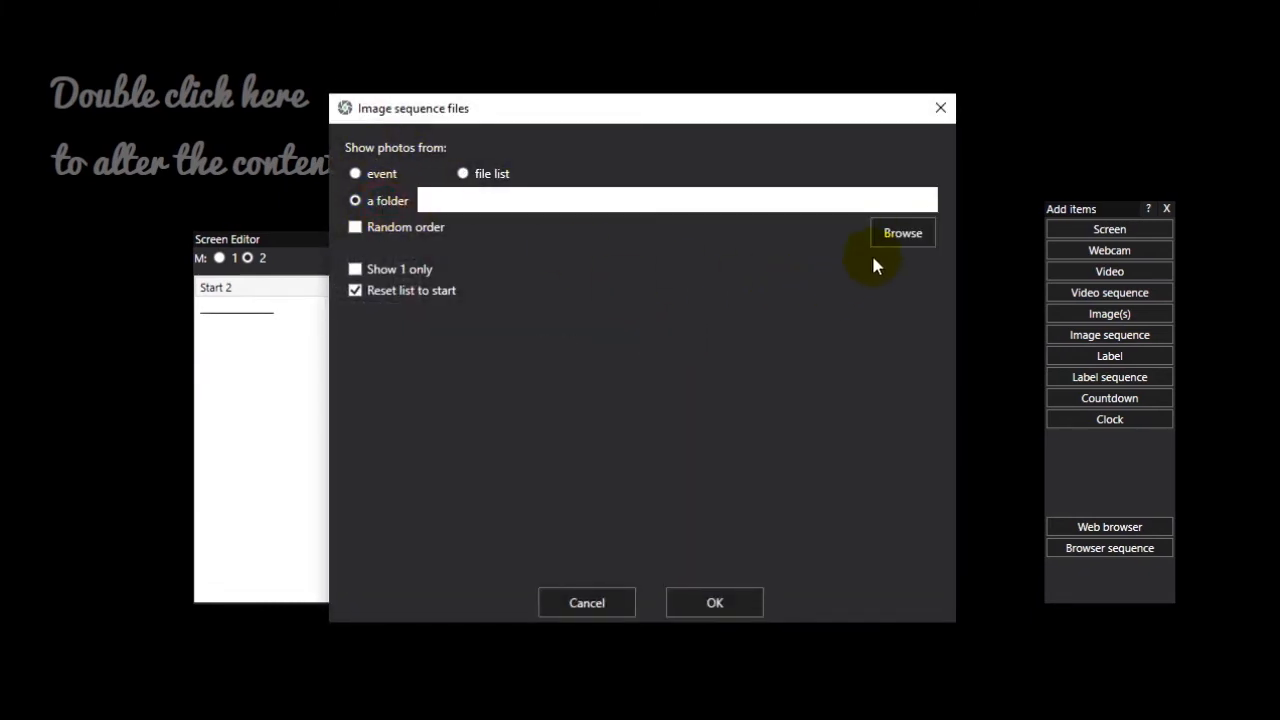
pyautogui.click(901, 232)
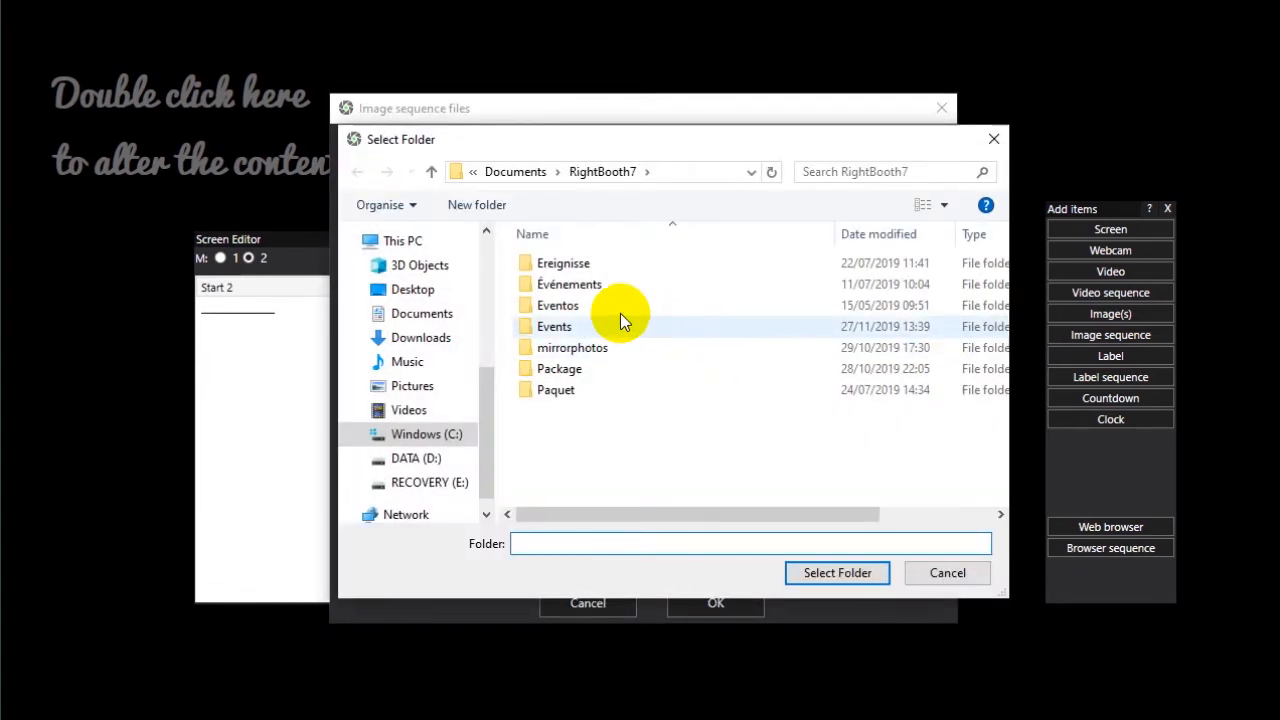
pyautogui.click(411, 385)
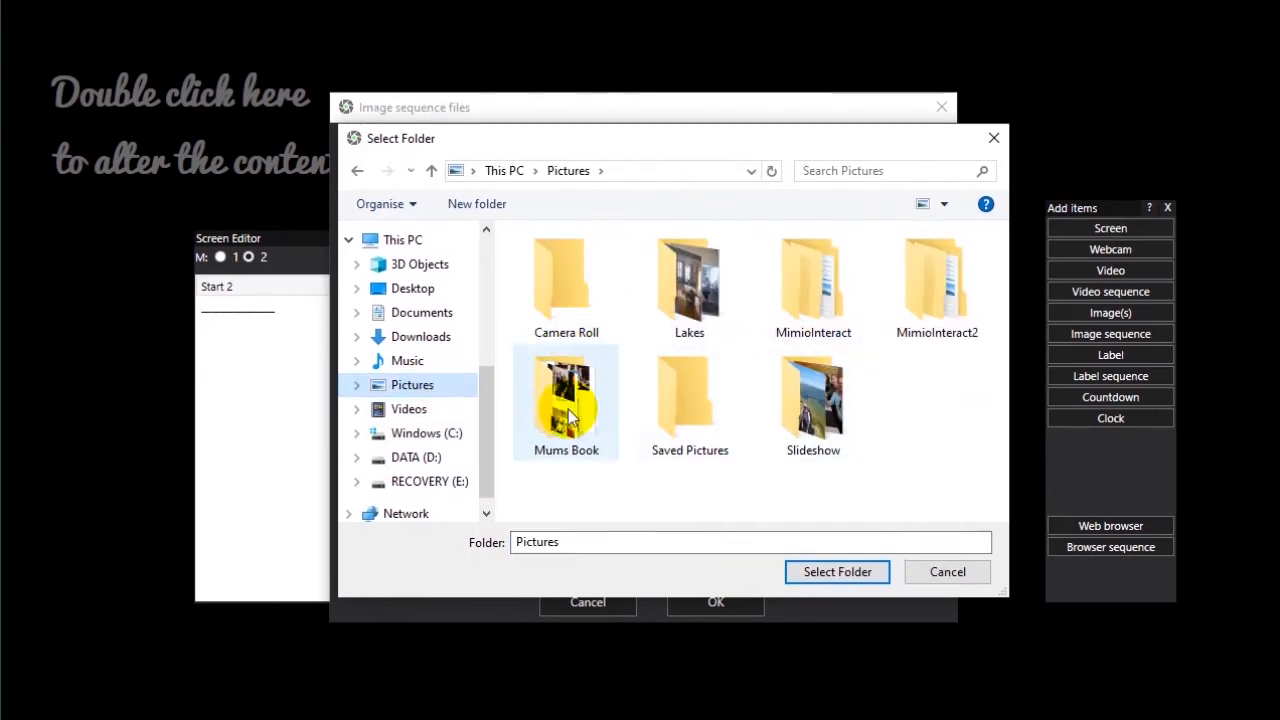
pyautogui.doubleClick(812, 395)
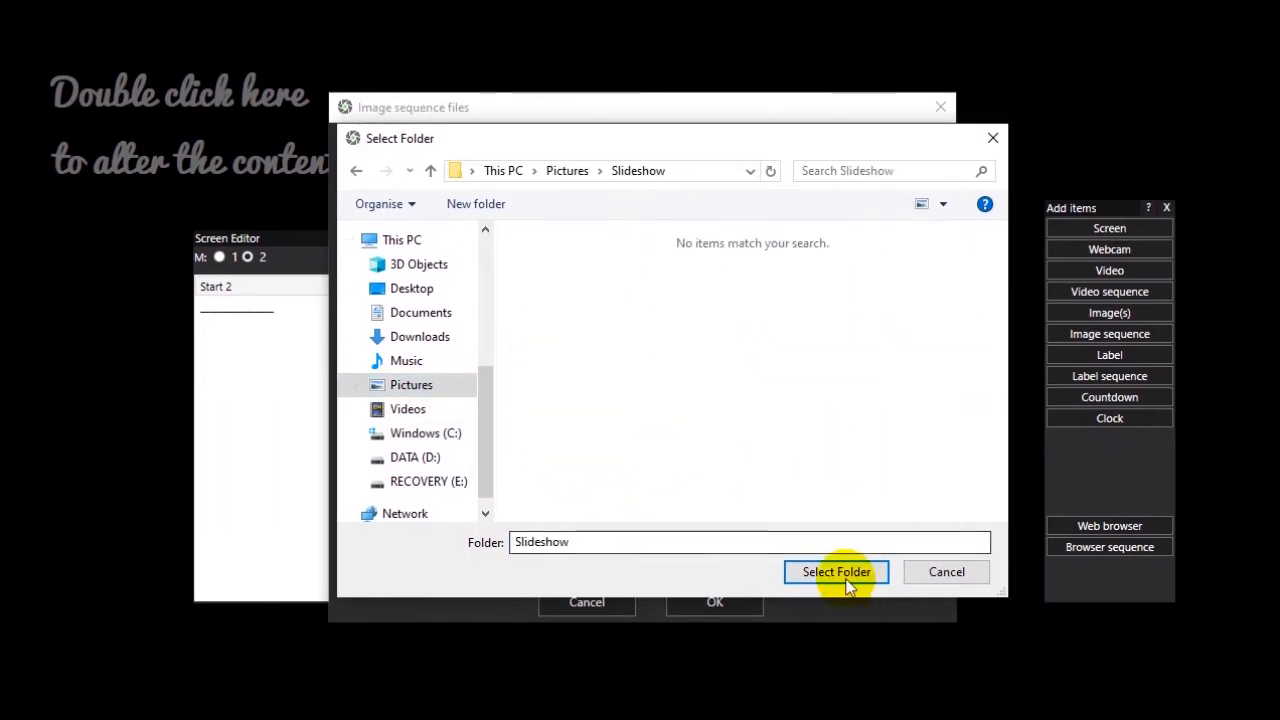
pyautogui.click(835, 571)
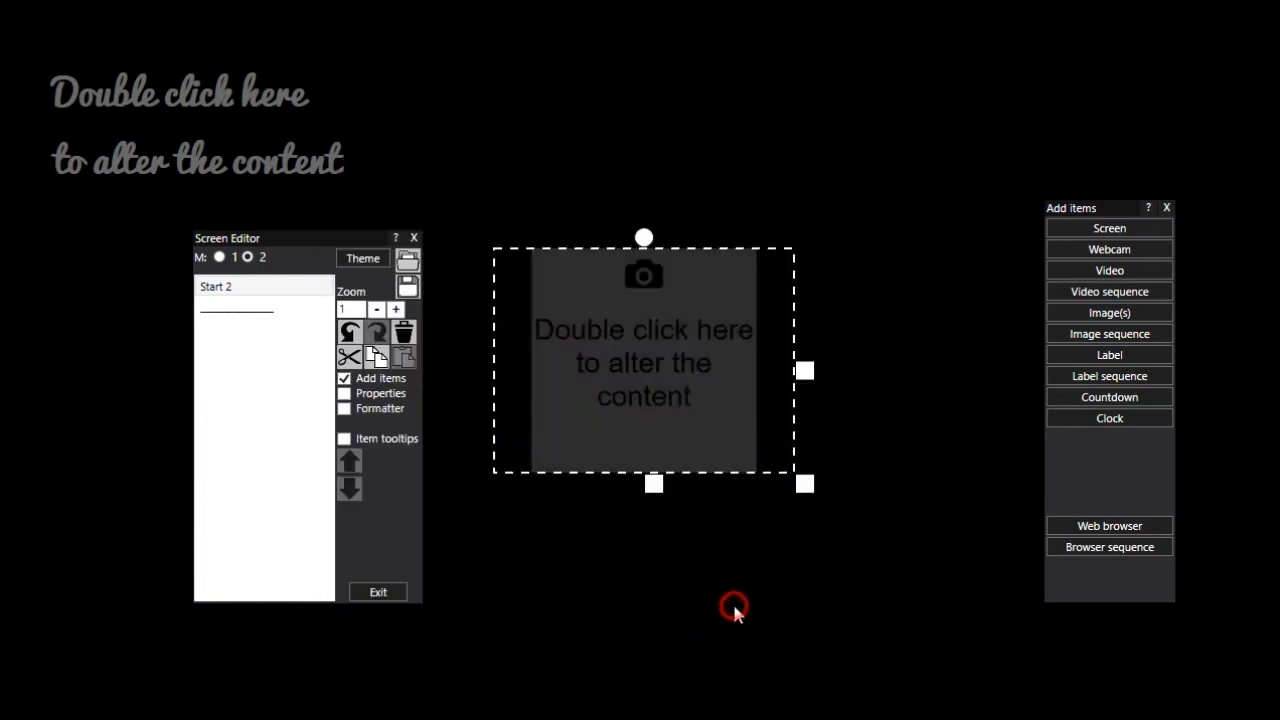
pyautogui.doubleClick(643, 360)
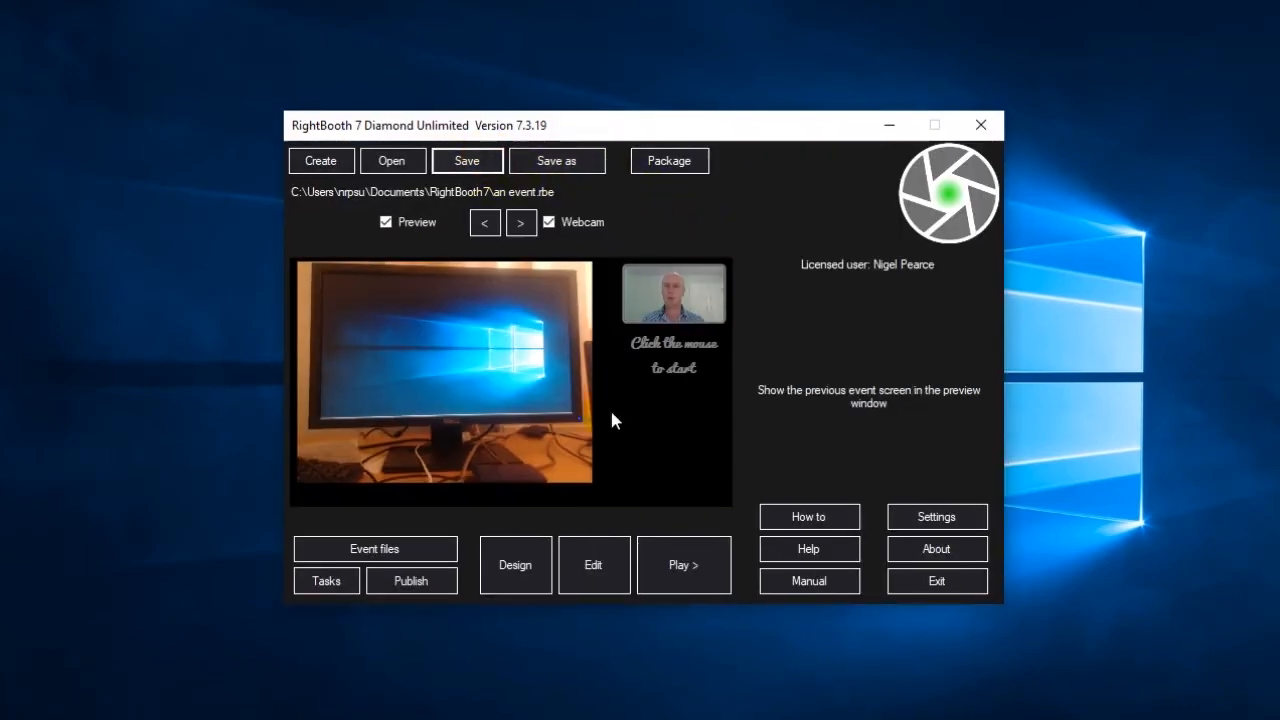
# Step: Save the event from the RightBooth main window
pyautogui.click(683, 565)
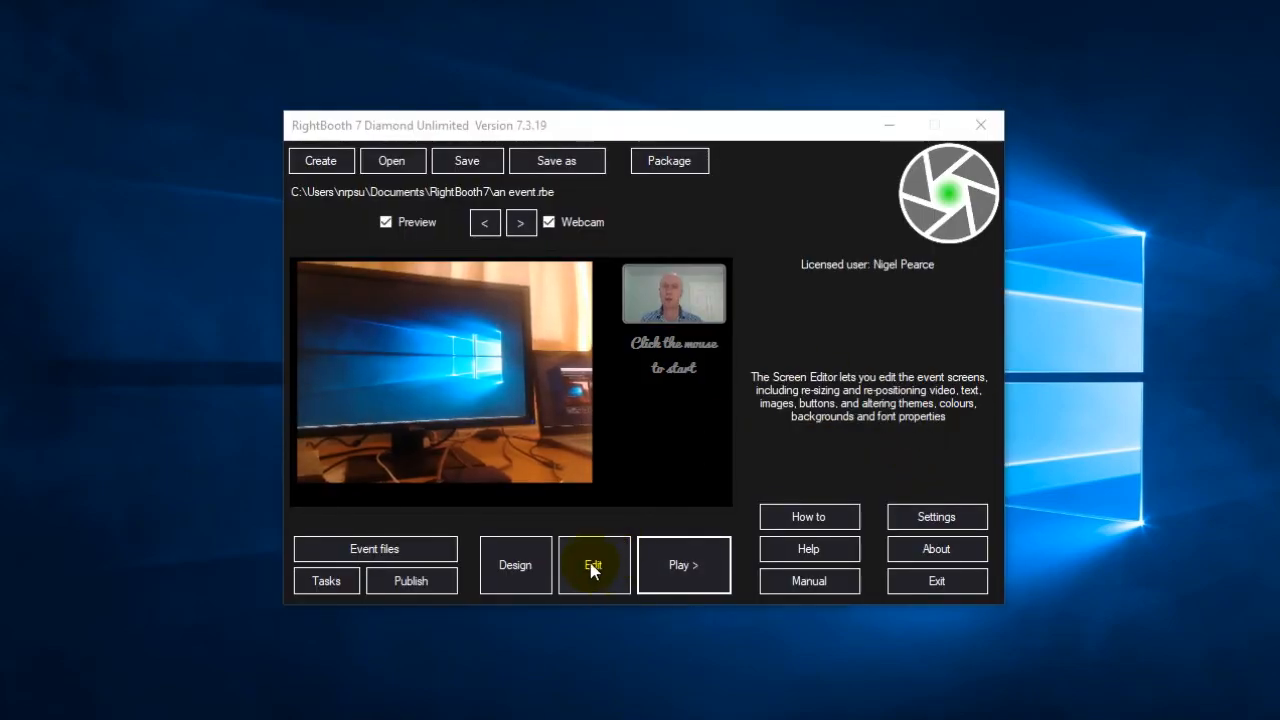
# Step: Tick Video under Monitor 2 'In progress' screens in Multiple monitors settings and confirm
pyautogui.click(593, 565)
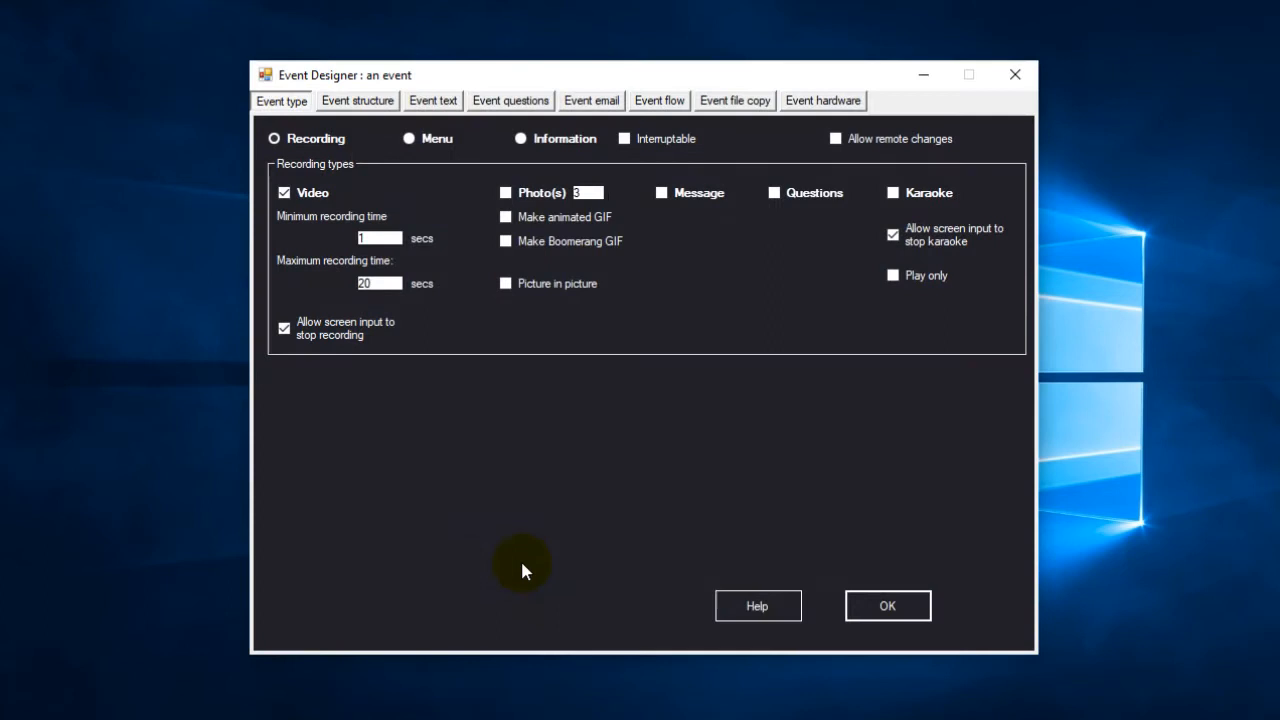
pyautogui.click(357, 100)
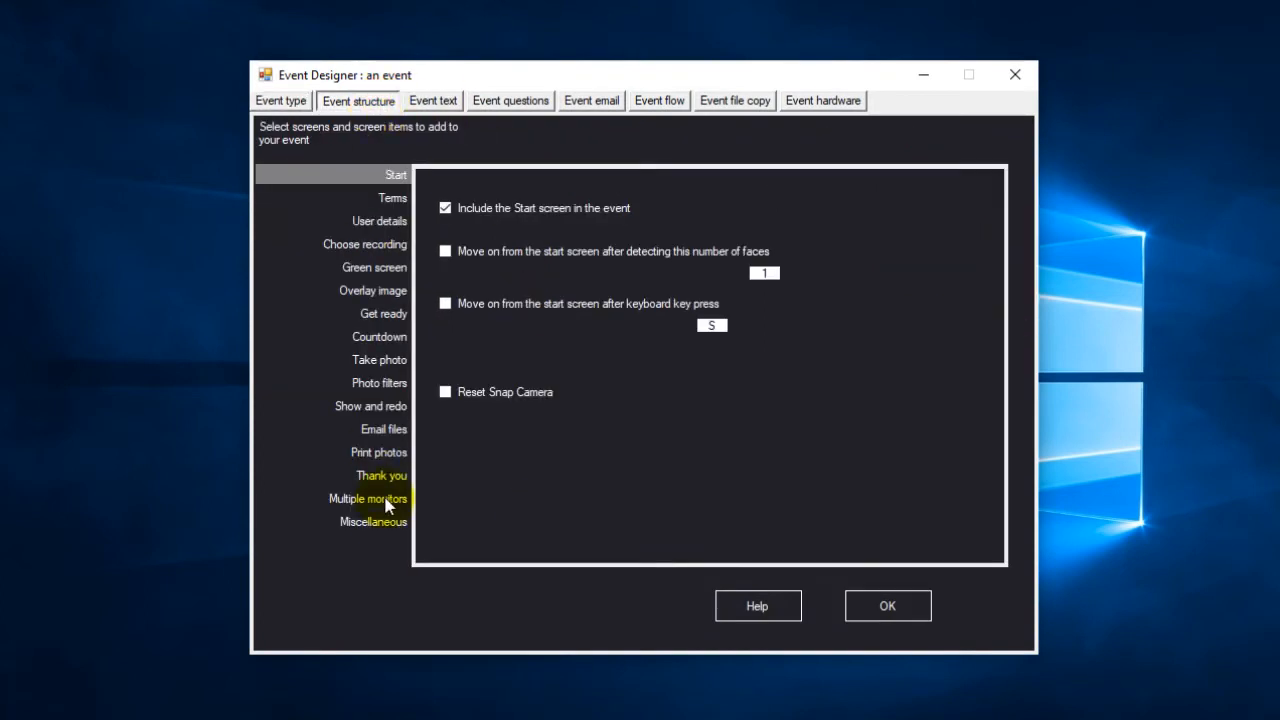
pyautogui.click(368, 498)
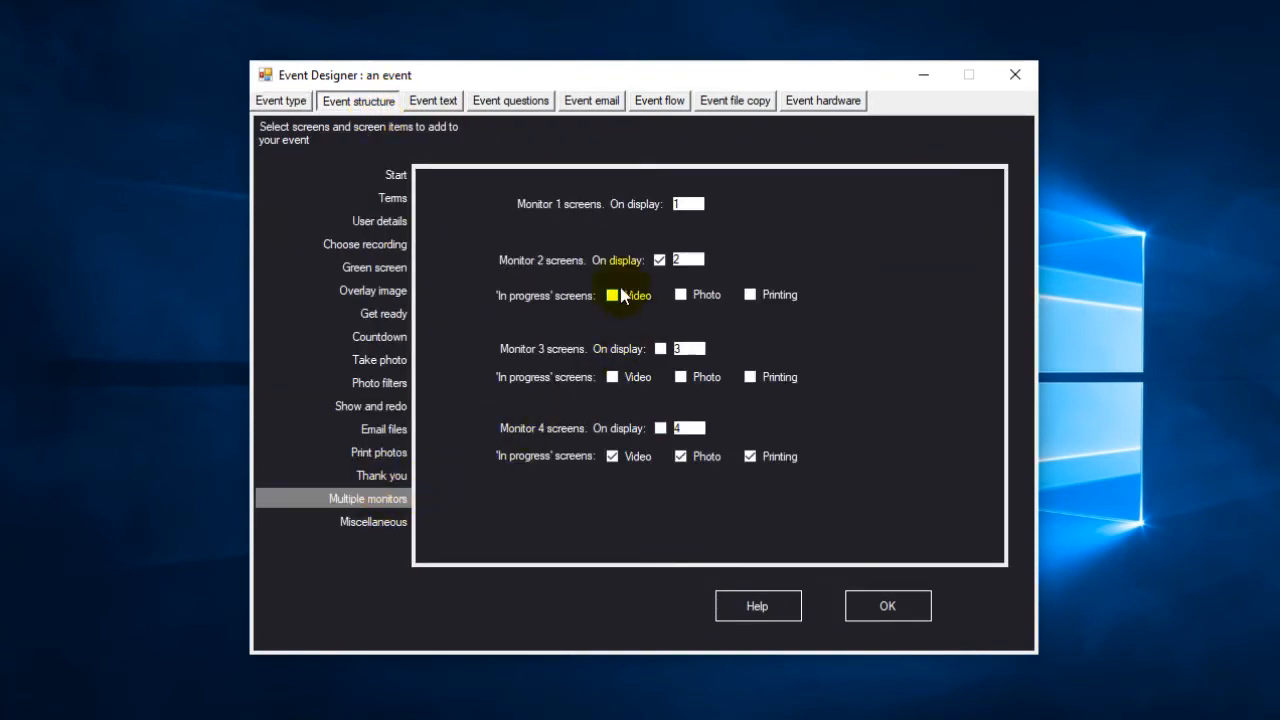
pyautogui.click(612, 294)
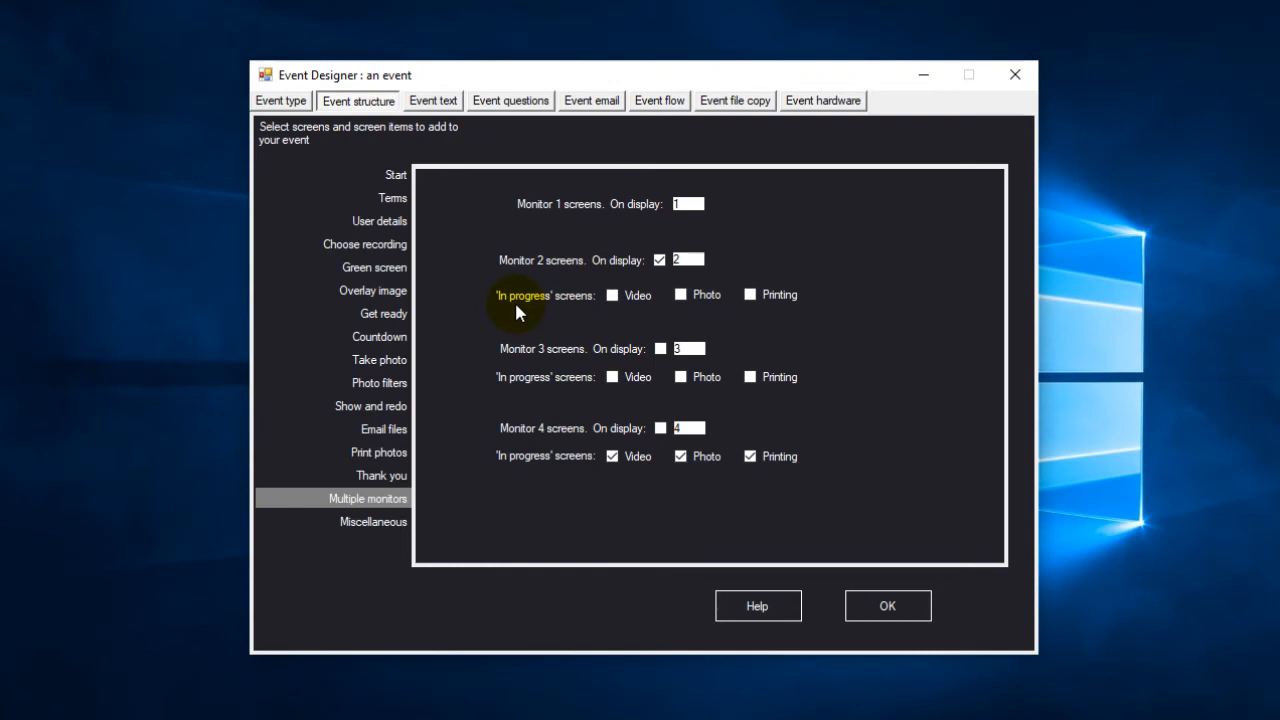
pyautogui.click(612, 294)
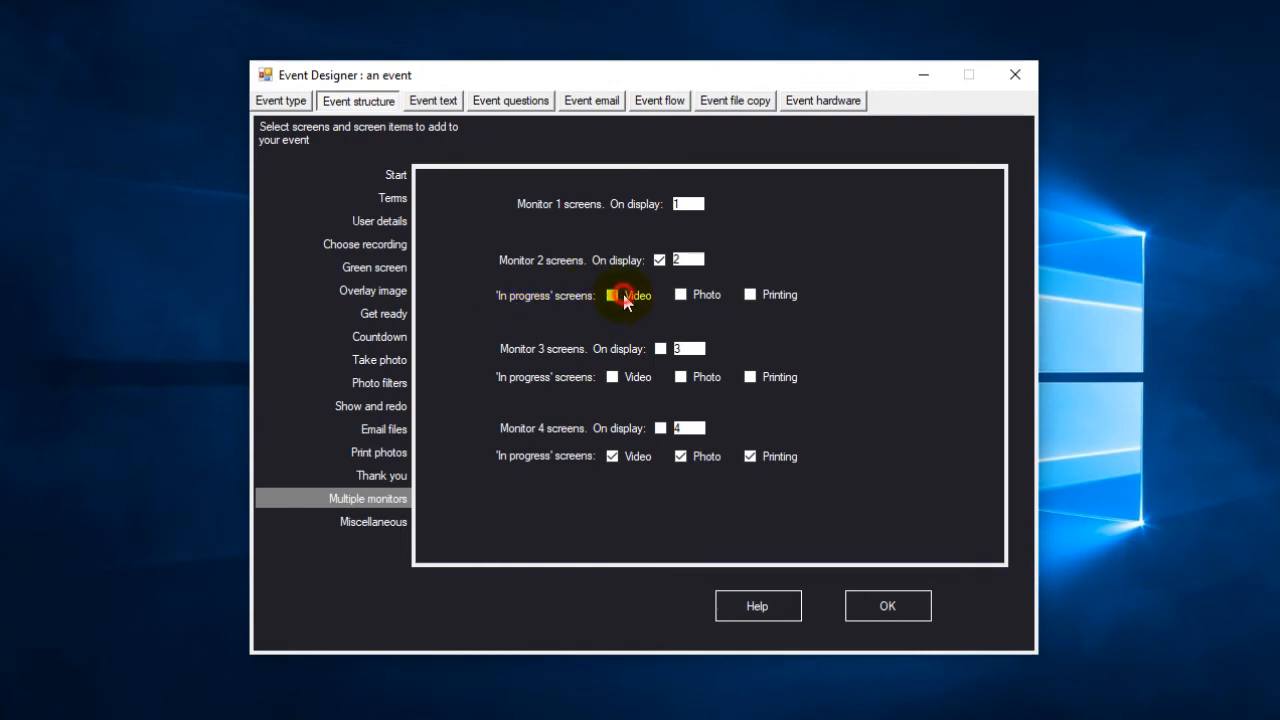
pyautogui.click(613, 294)
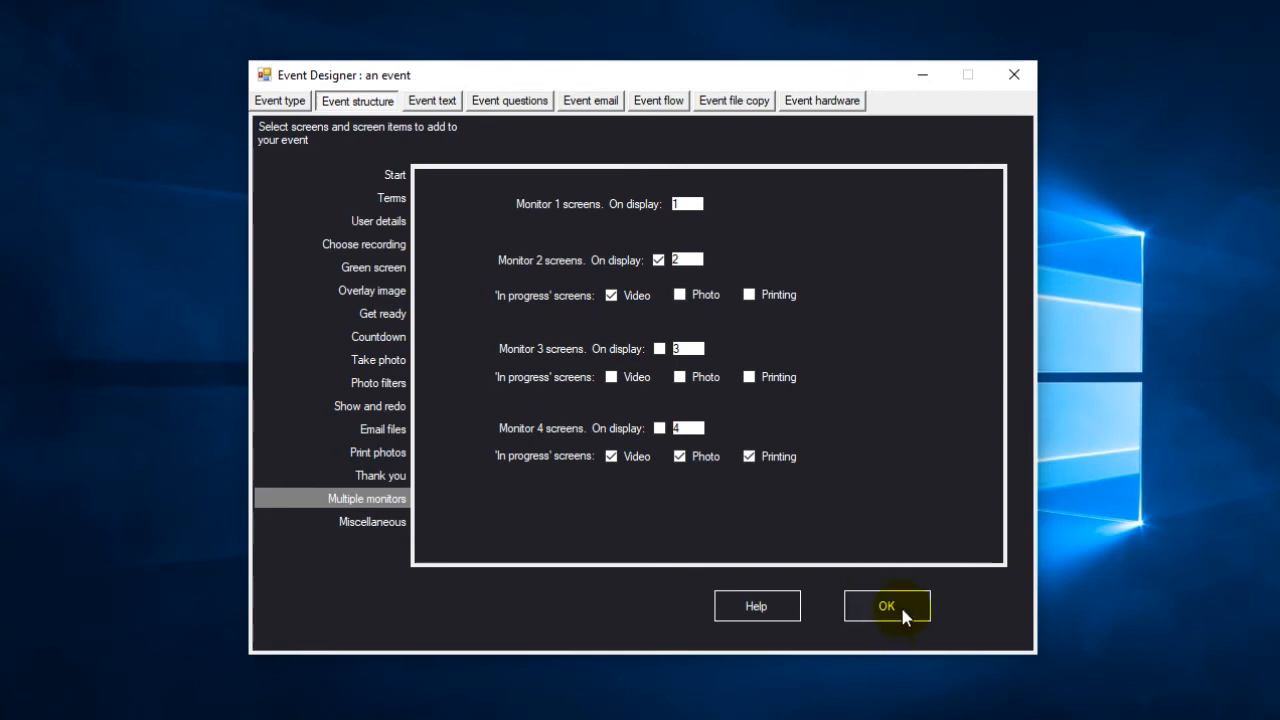
pyautogui.click(886, 606)
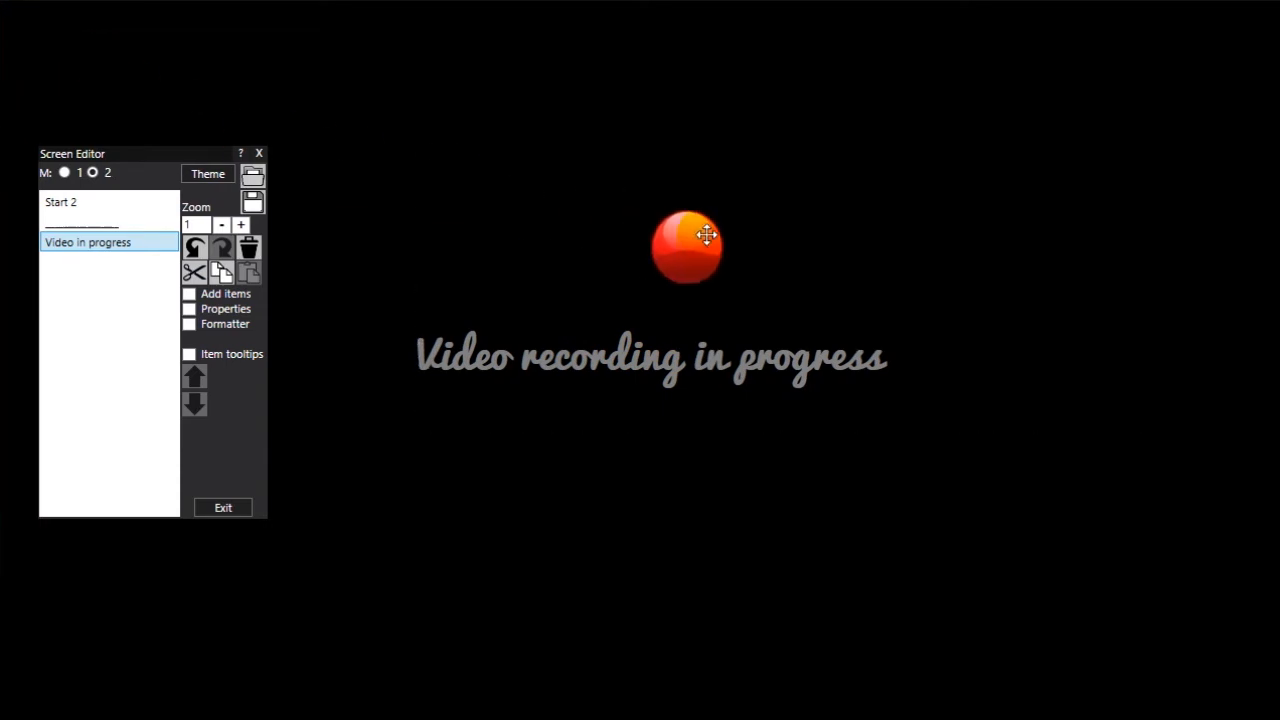
# Step: Add a 'Please keep quiet' line to the in-progress label and show its properties
pyautogui.click(686, 247)
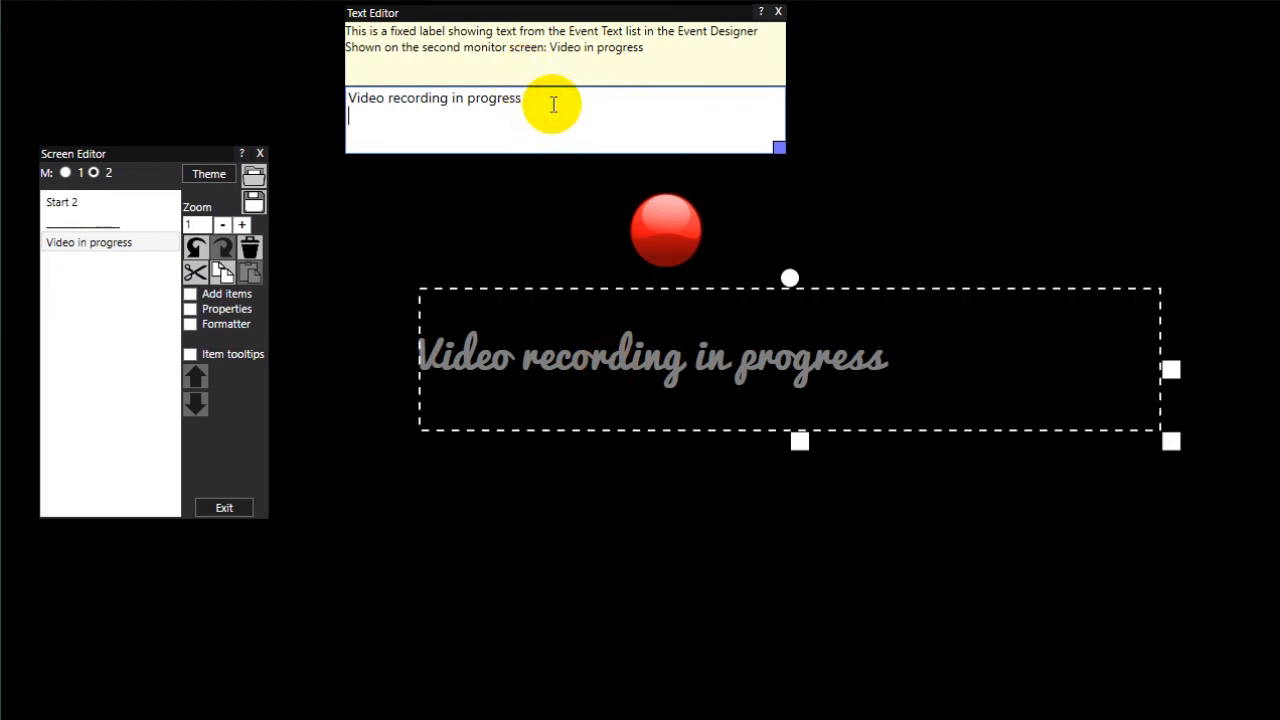
pyautogui.write('Please')
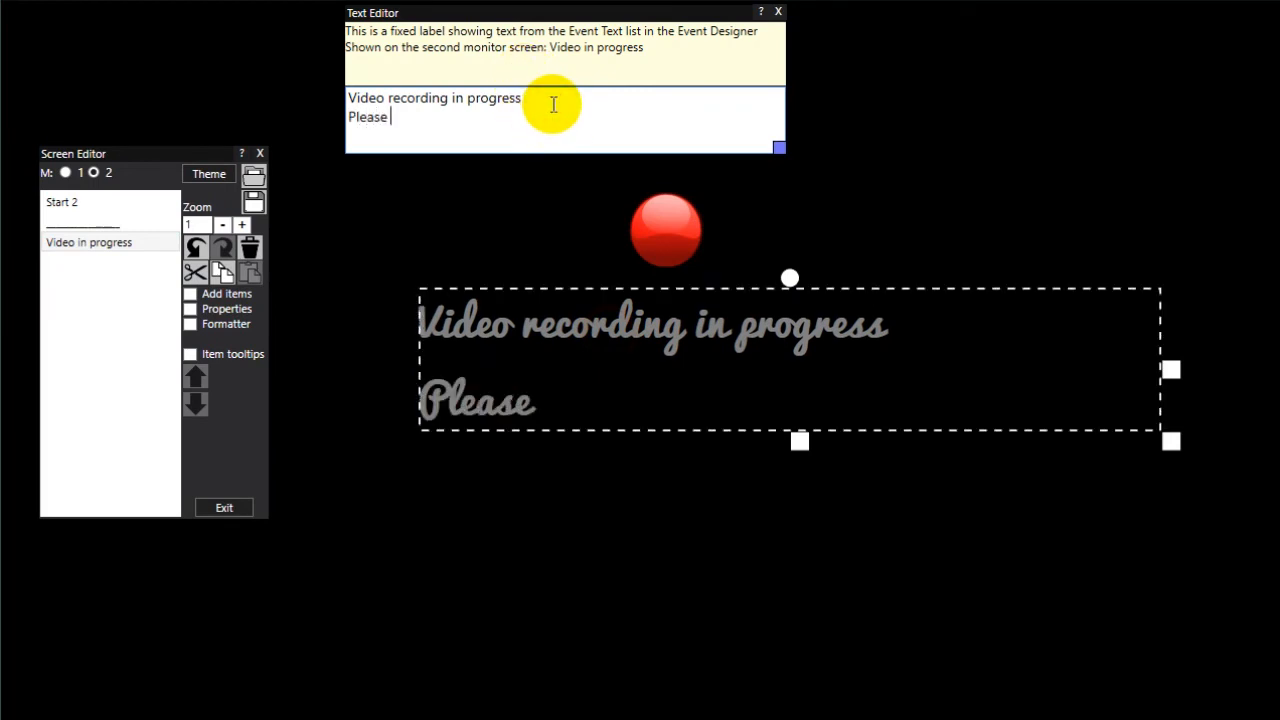
pyautogui.write('keep qu')
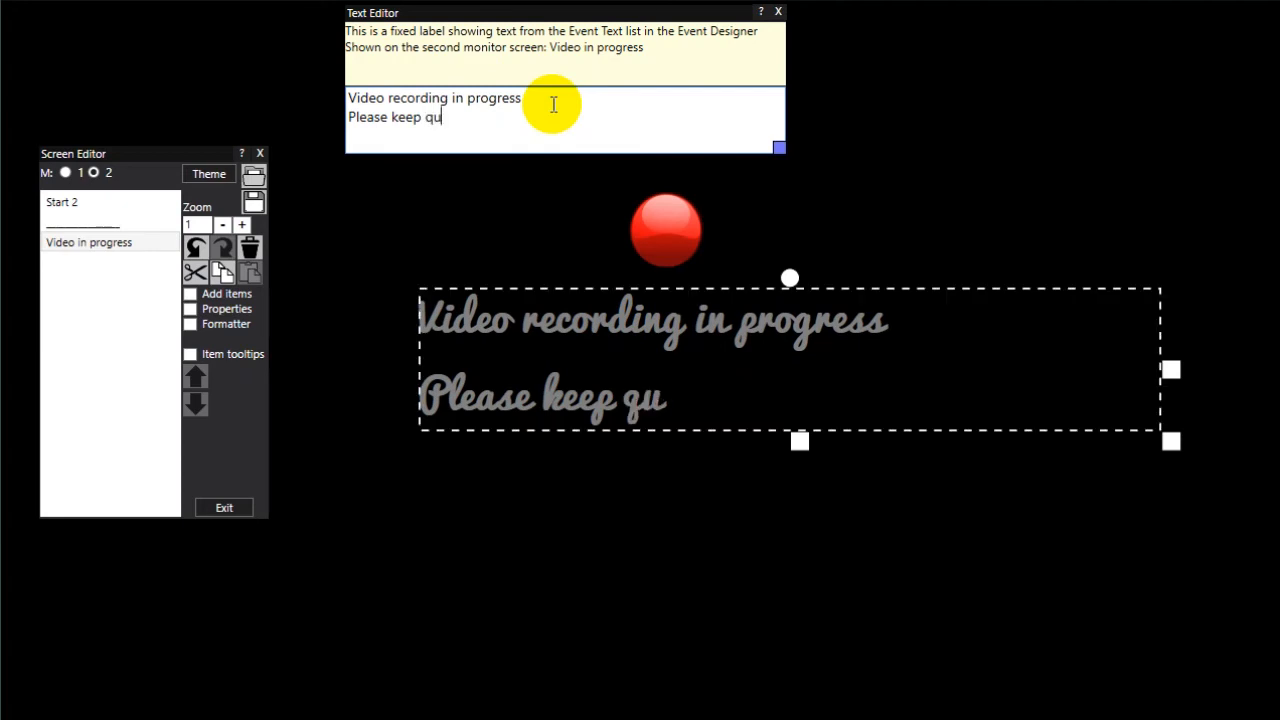
pyautogui.write('iet')
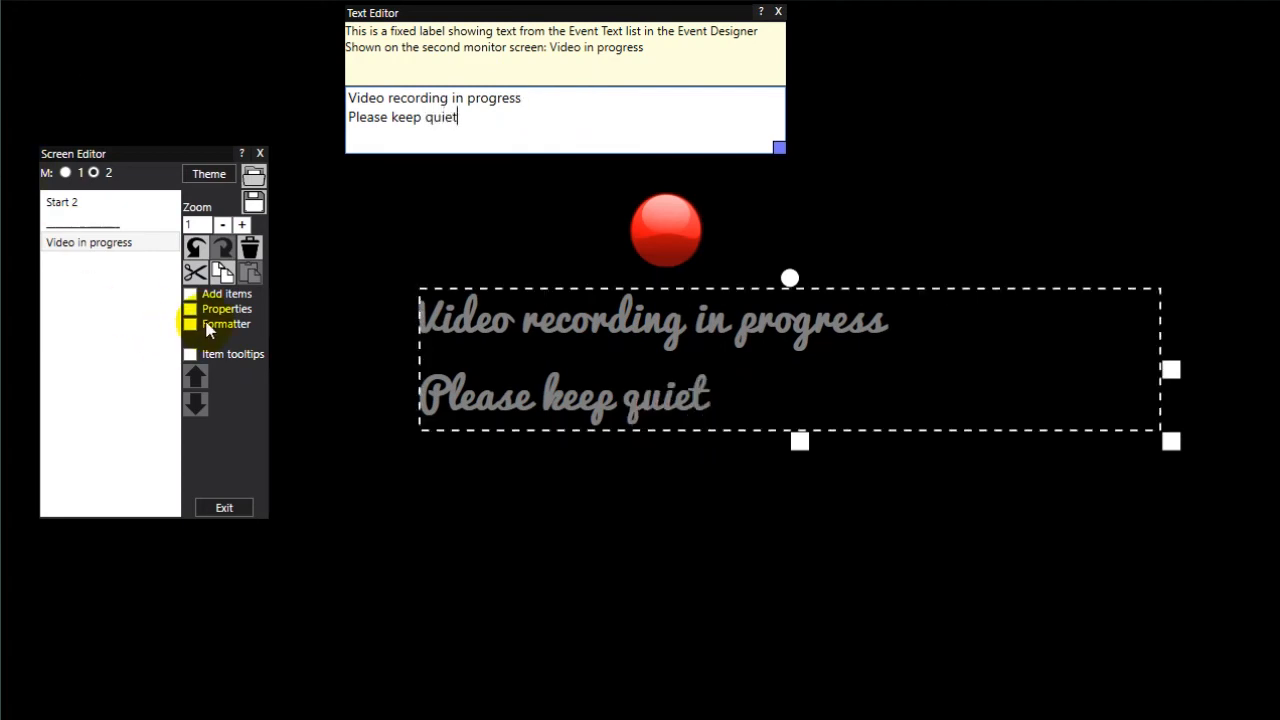
pyautogui.click(191, 308)
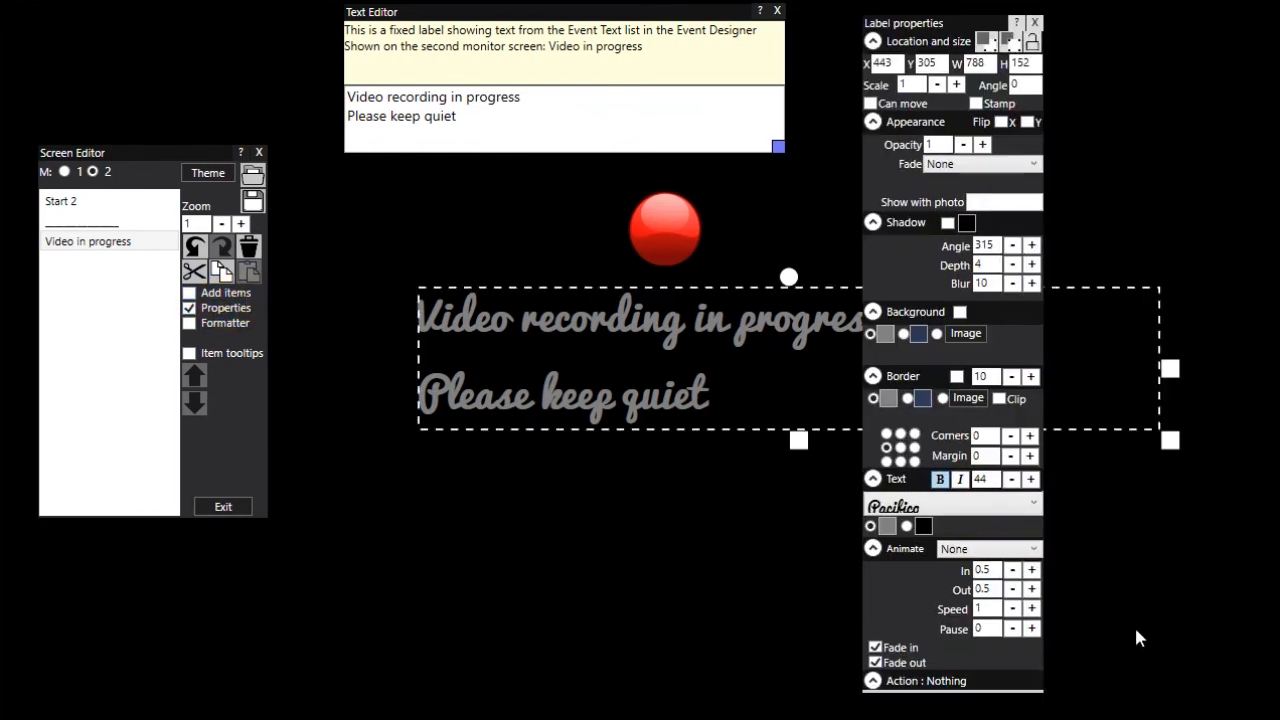
# Step: Enlarge the 'Video recording in progress' message text and make the red ball image blink
pyautogui.click(1031, 479)
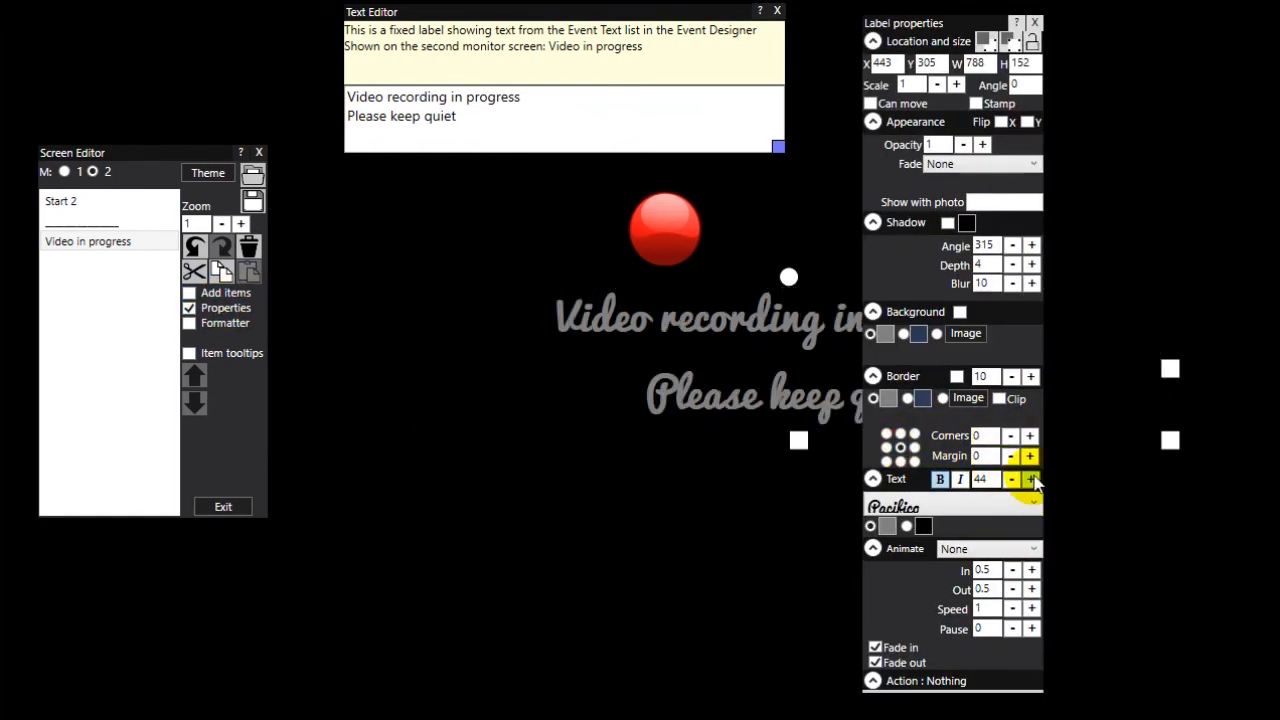
pyautogui.click(1032, 480)
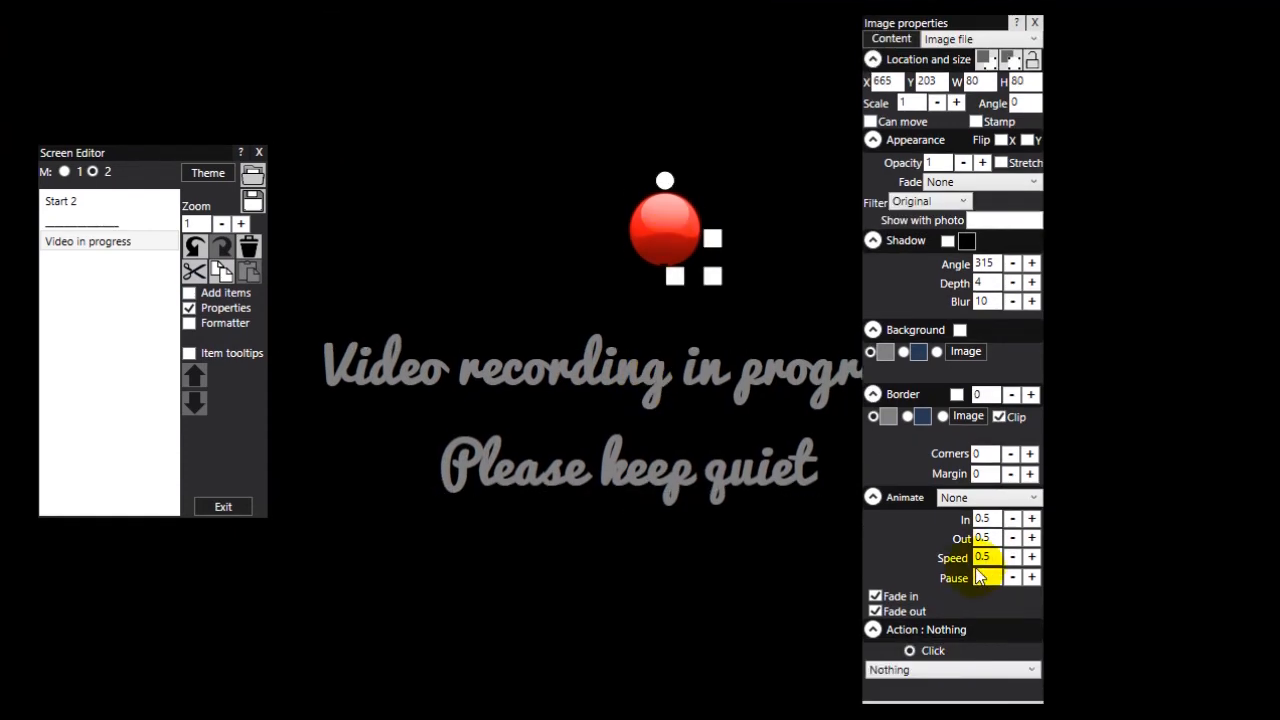
pyautogui.click(988, 497)
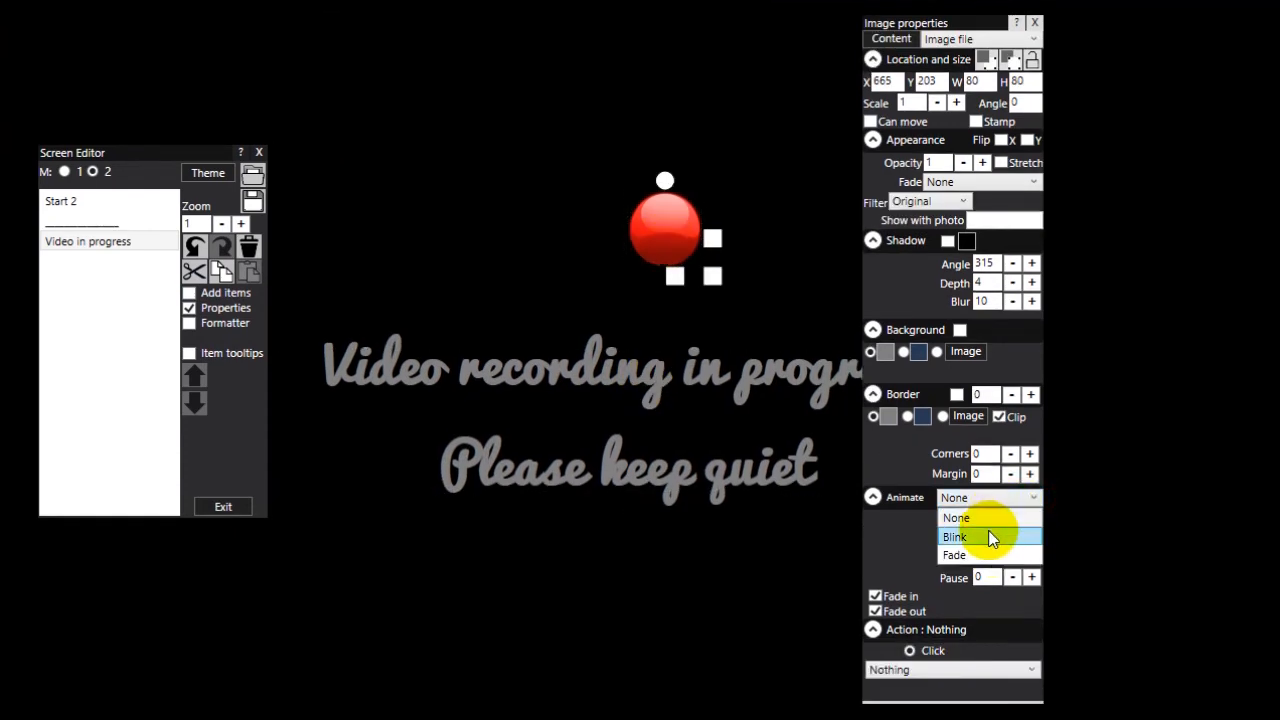
pyautogui.click(954, 537)
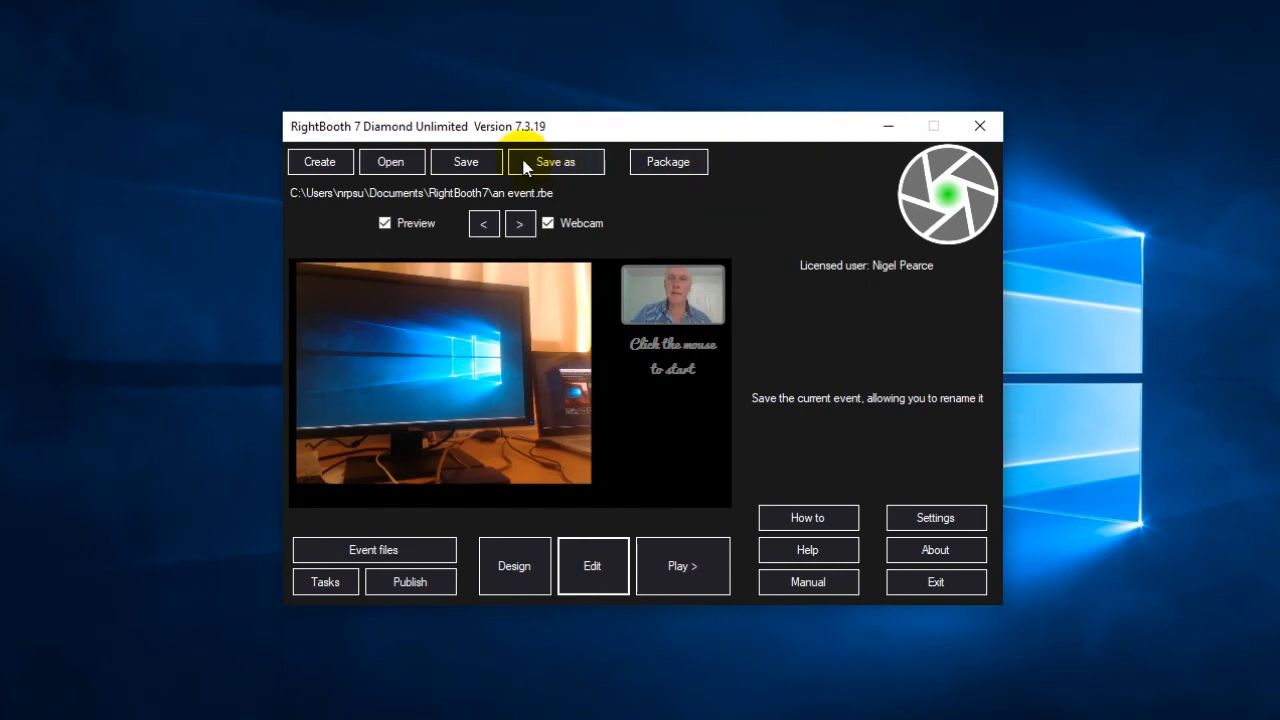
pyautogui.moveTo(465, 161)
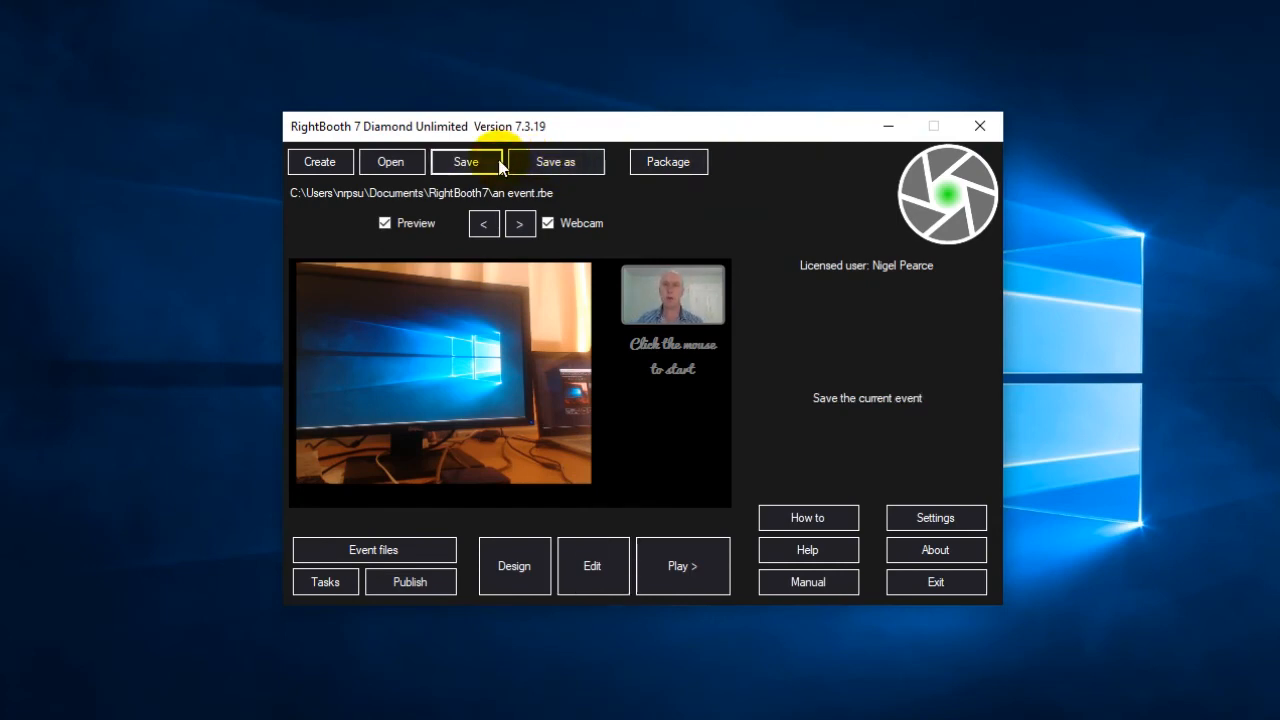
pyautogui.moveTo(683, 565)
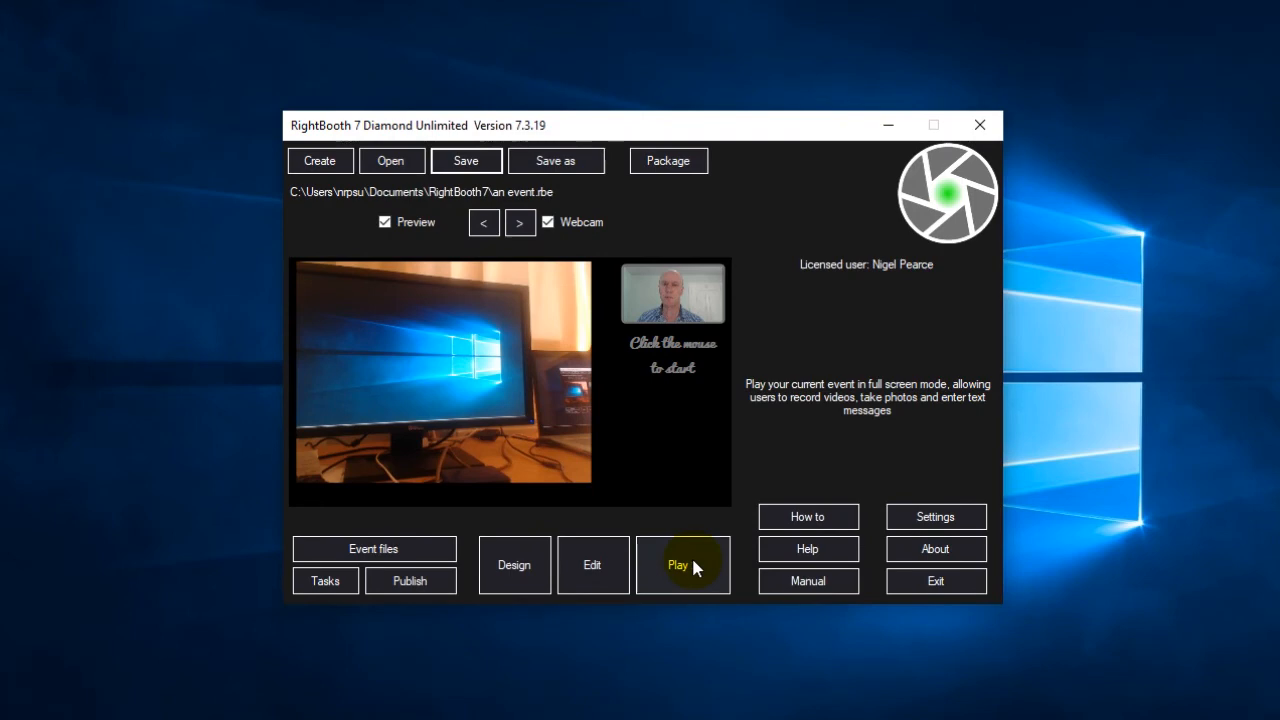
# Step: Play the event full screen and click the start screen to begin a recording
pyautogui.click(678, 565)
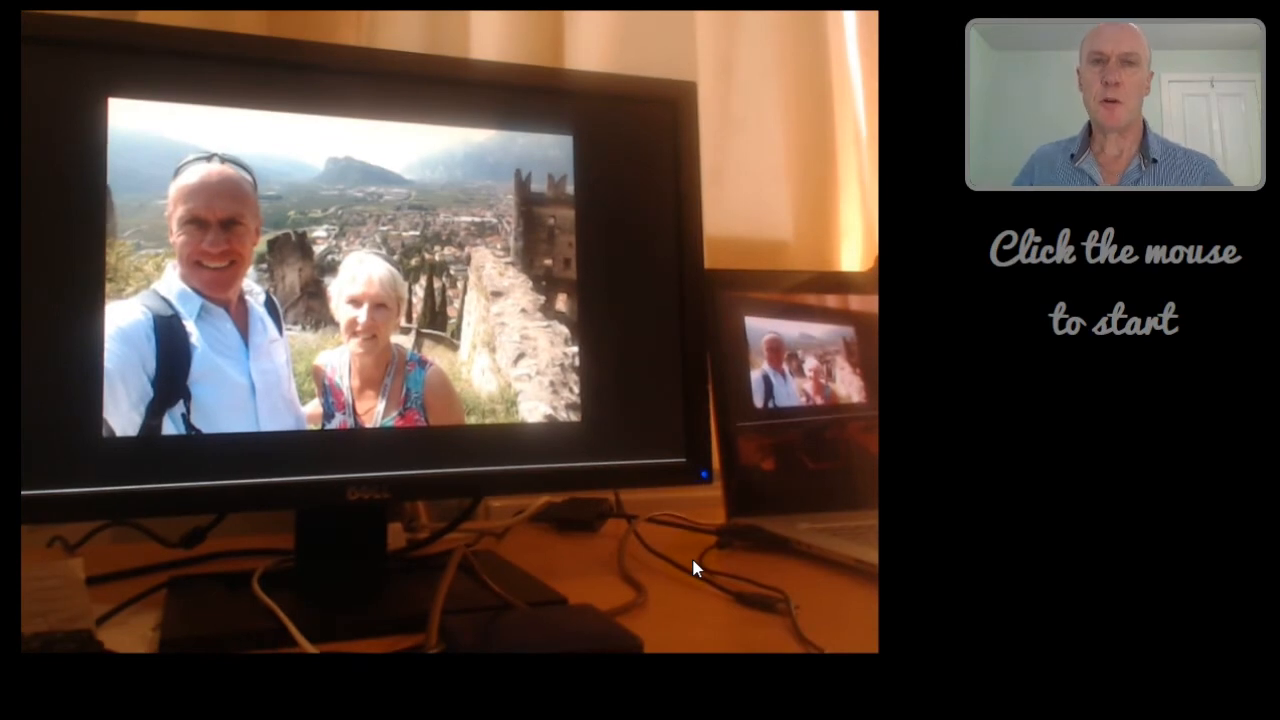
pyautogui.click(1125, 395)
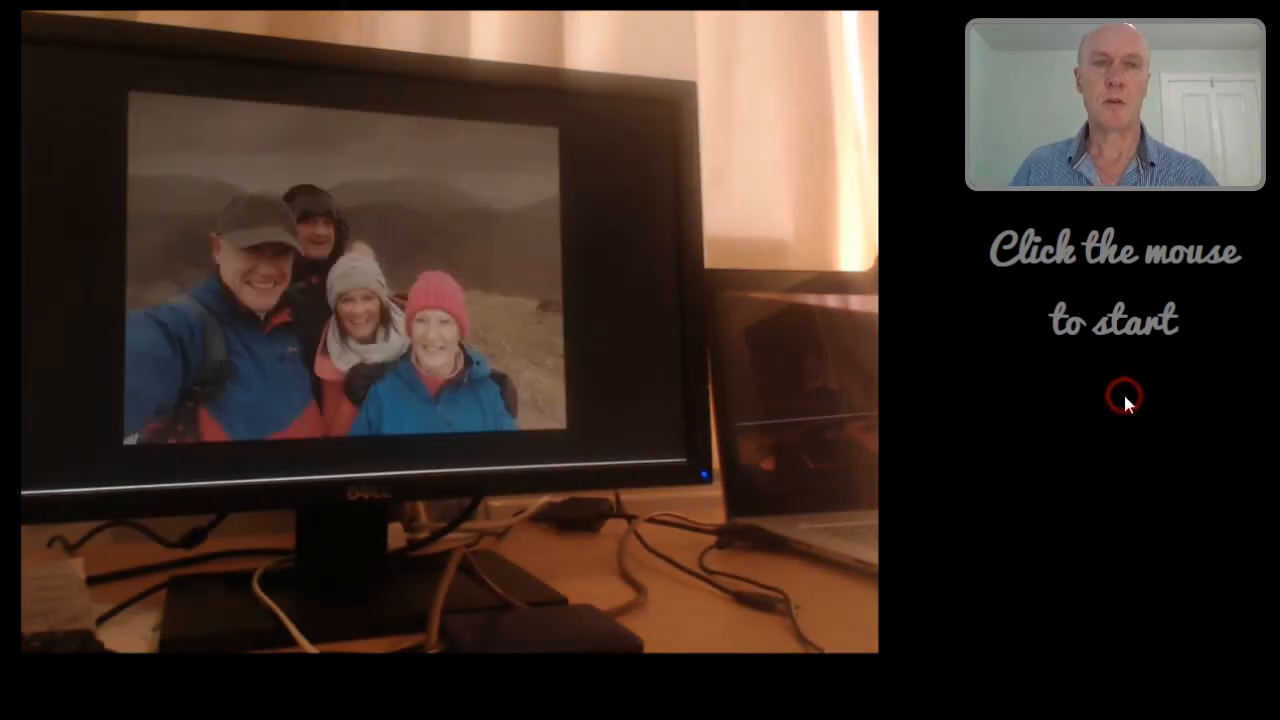
pyautogui.click(1124, 395)
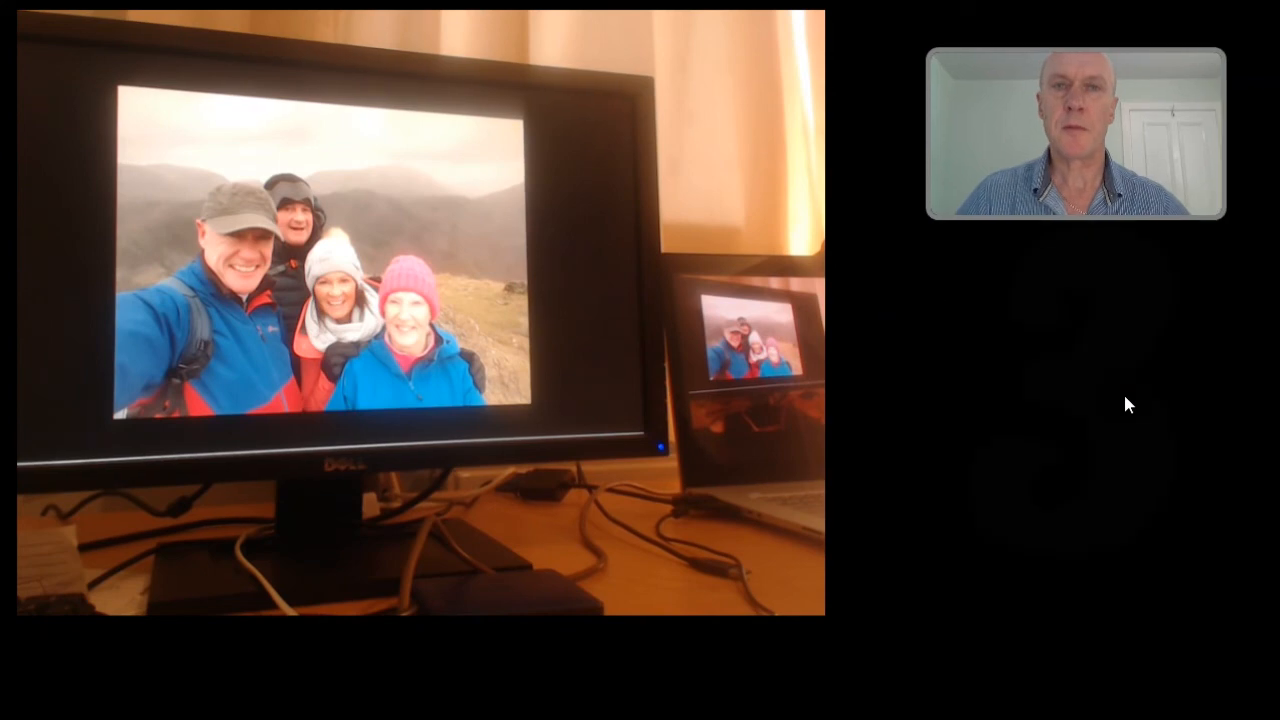